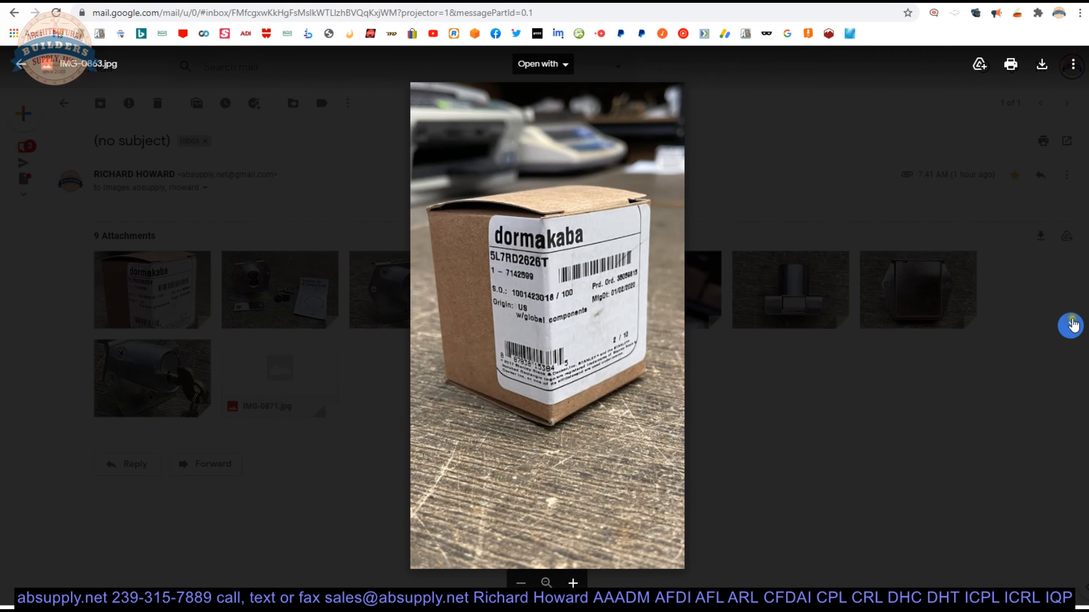
- Page through the attached lock photos: template, side profile, strike plate, lock with keys
{"action": "left_click", "coordinate": [1071, 324]}
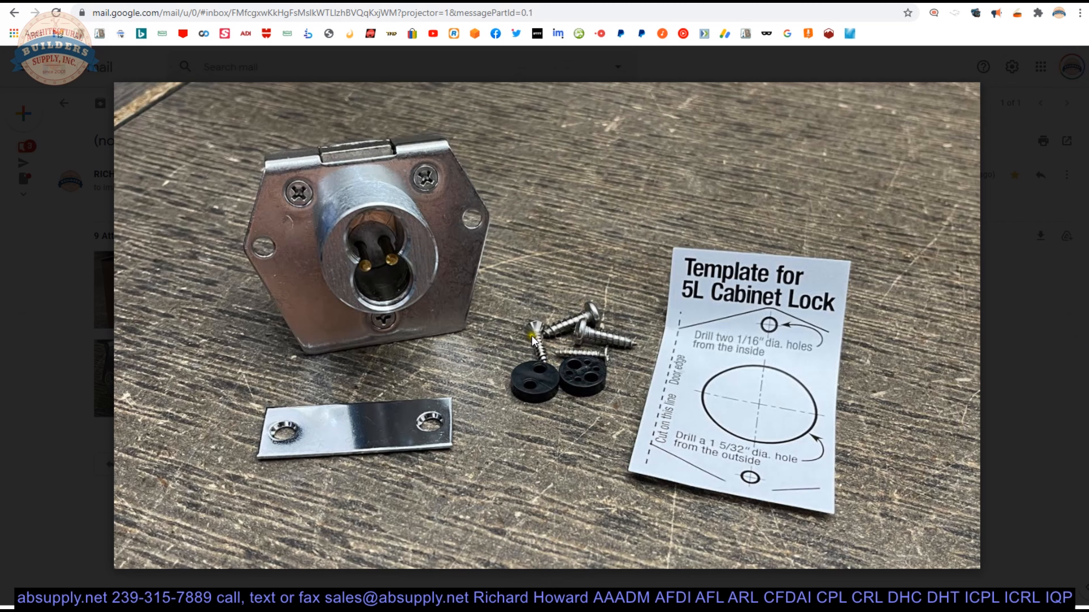
{"action": "mouse_move", "coordinate": [764, 310]}
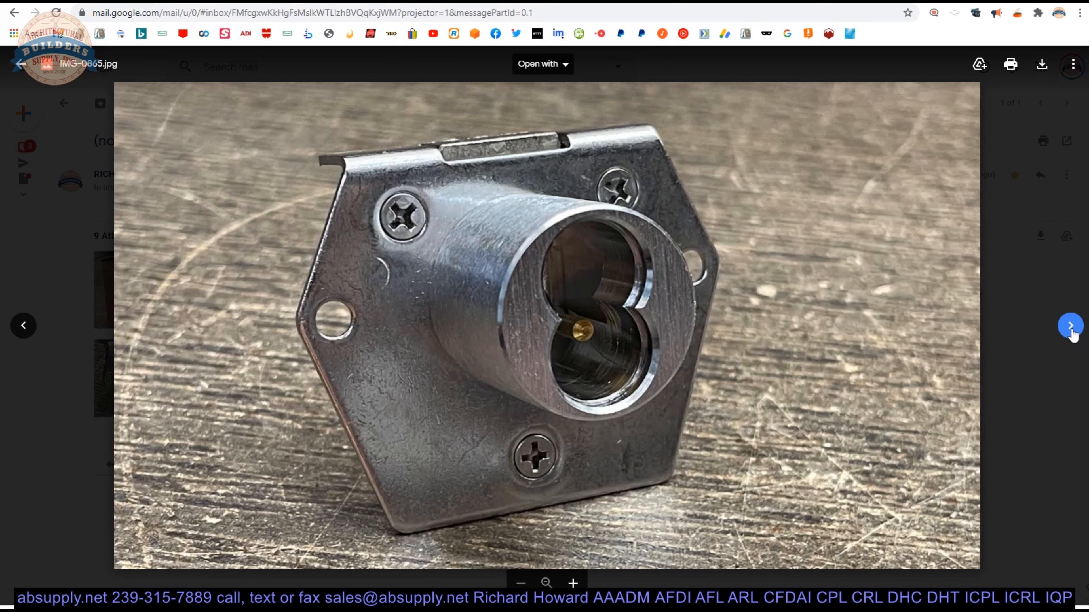
{"action": "left_click", "coordinate": [1070, 325]}
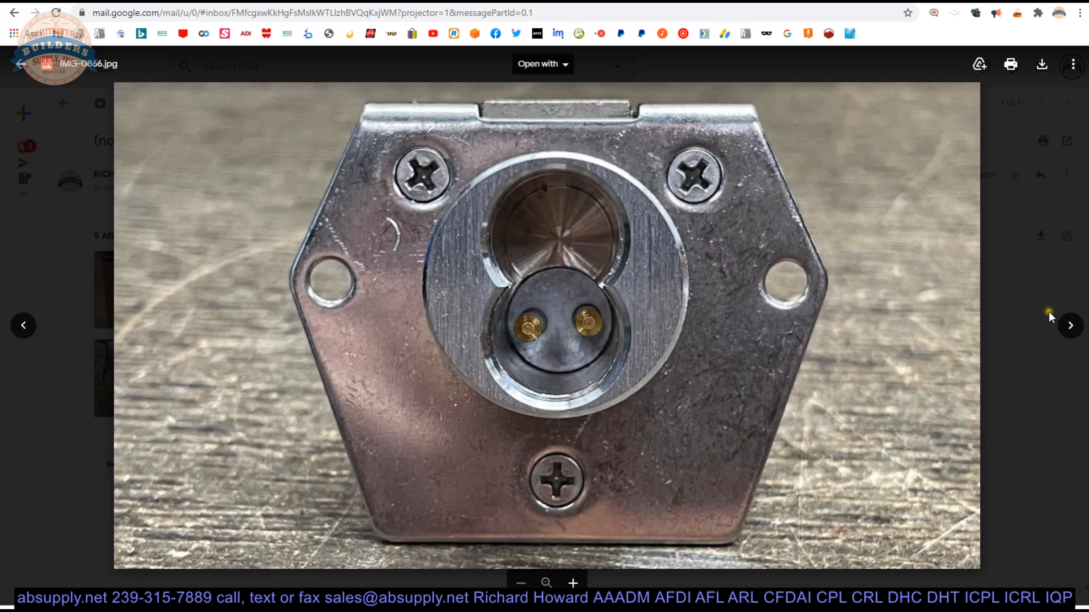
{"action": "left_click", "coordinate": [1070, 325]}
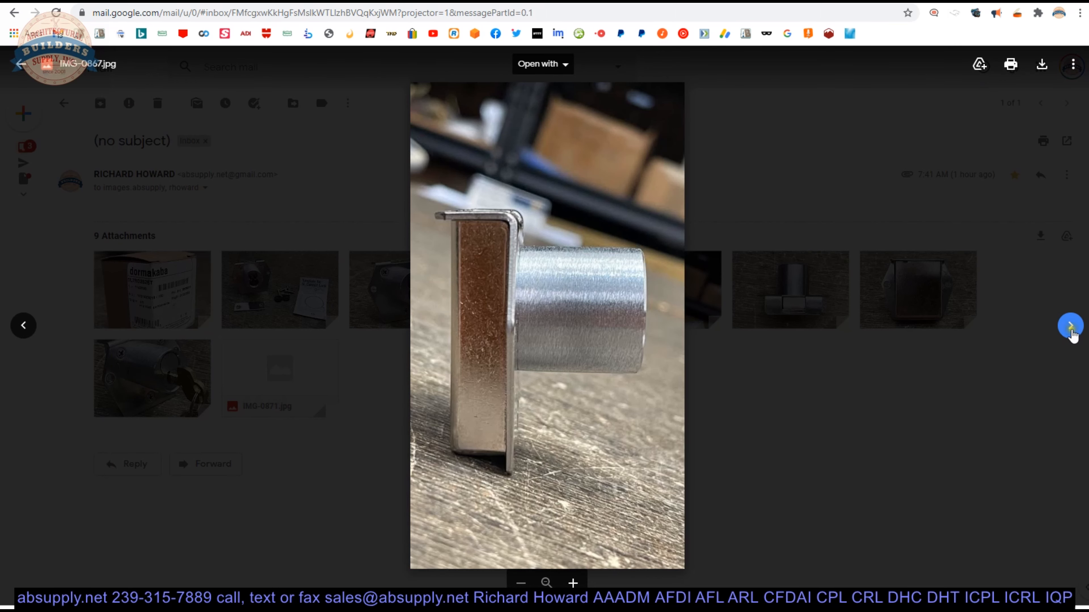
{"action": "left_click", "coordinate": [1070, 325]}
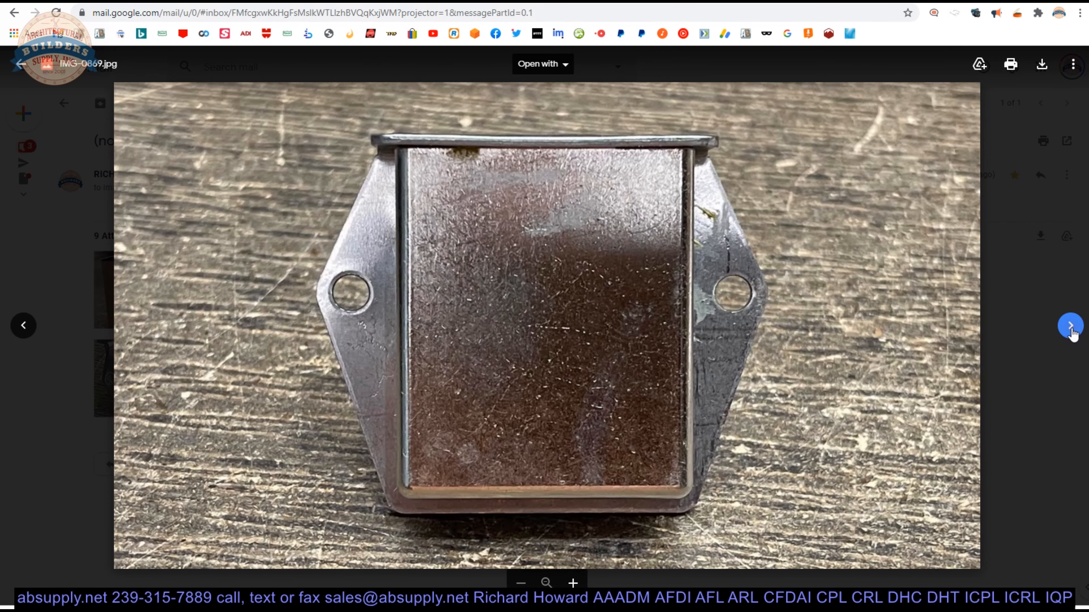
{"action": "left_click", "coordinate": [1070, 326]}
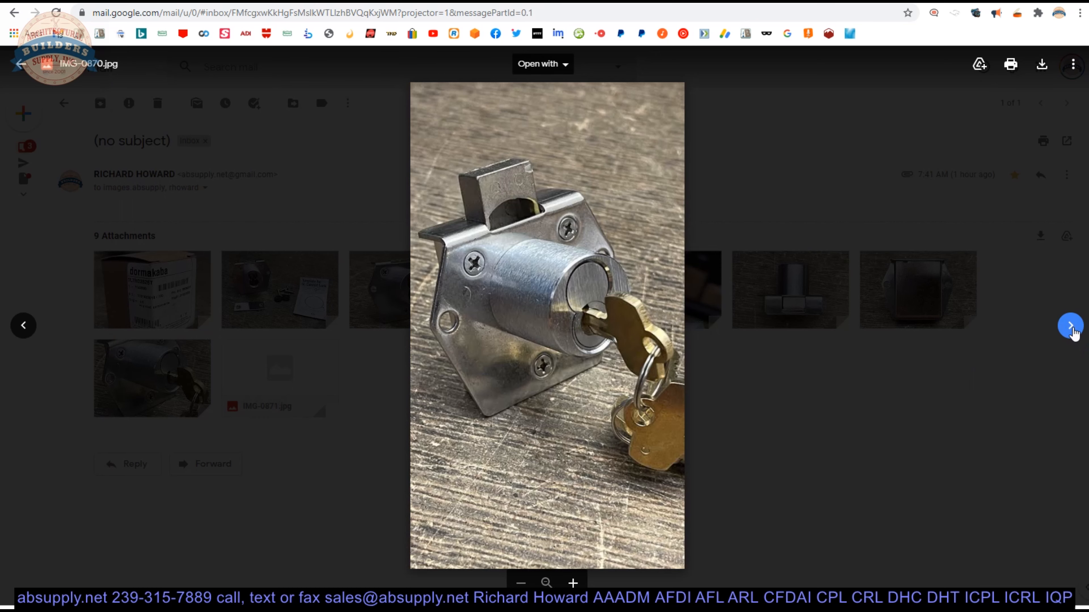
{"action": "left_click", "coordinate": [1070, 325]}
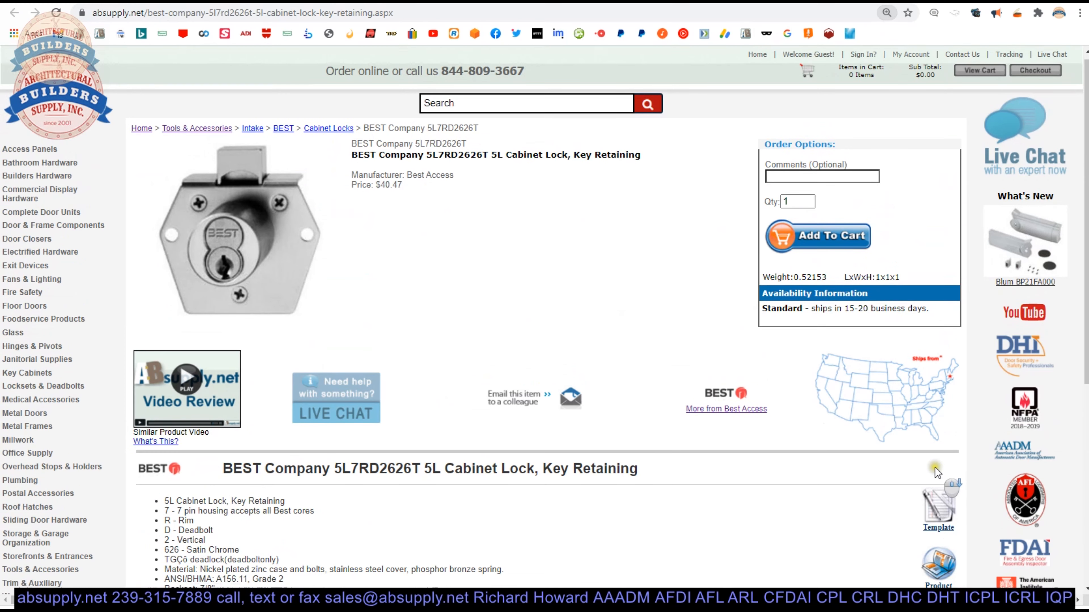
- Highlight the first six spec lines decoding the 5L7RD2626T part number on the listing
{"action": "scroll", "scroll_direction": "down", "scroll_amount": 3}
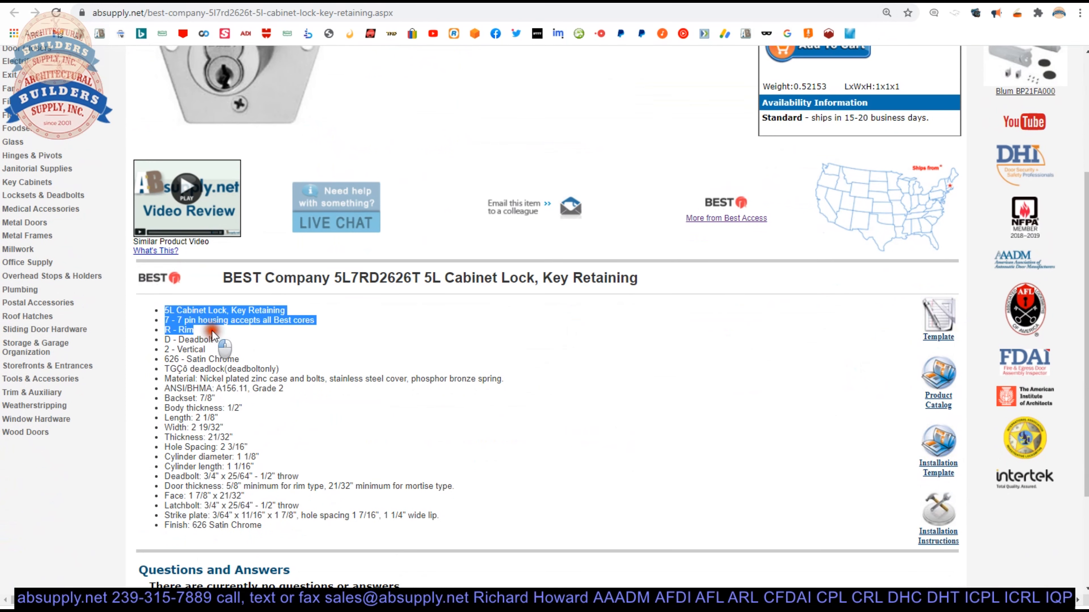
{"action": "left_click_drag", "start_coordinate": [216, 332], "coordinate": [285, 369]}
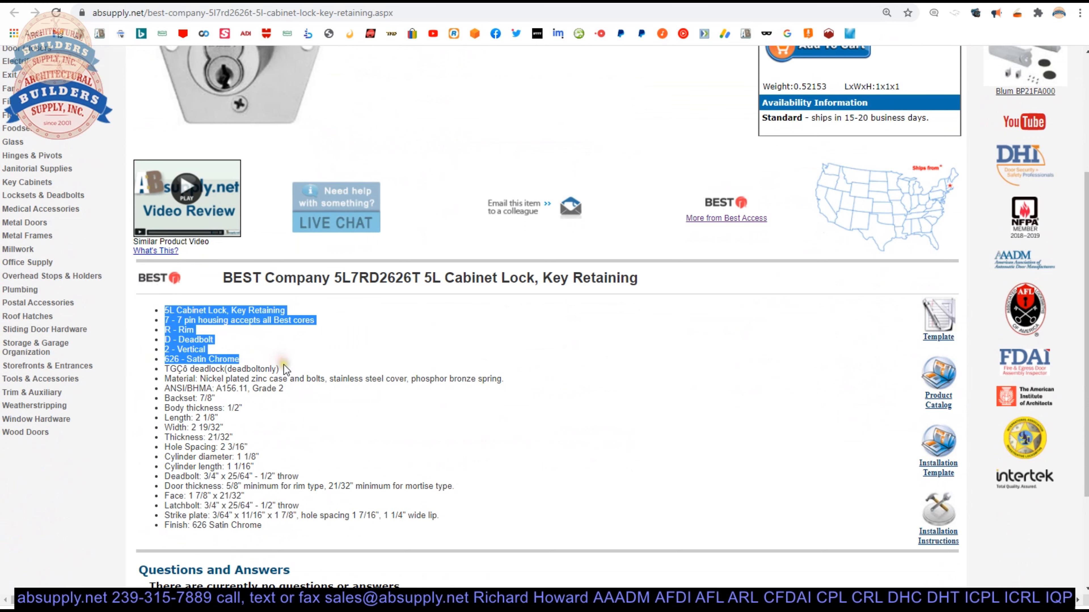
{"action": "scroll", "scroll_direction": "down", "scroll_amount": 3}
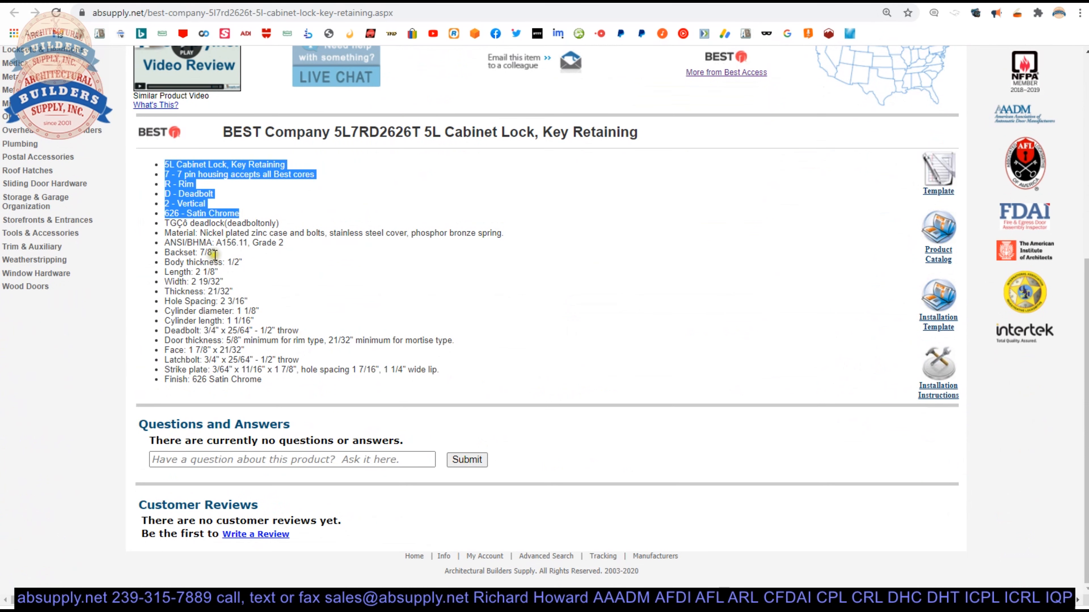
{"action": "mouse_move", "coordinate": [257, 229]}
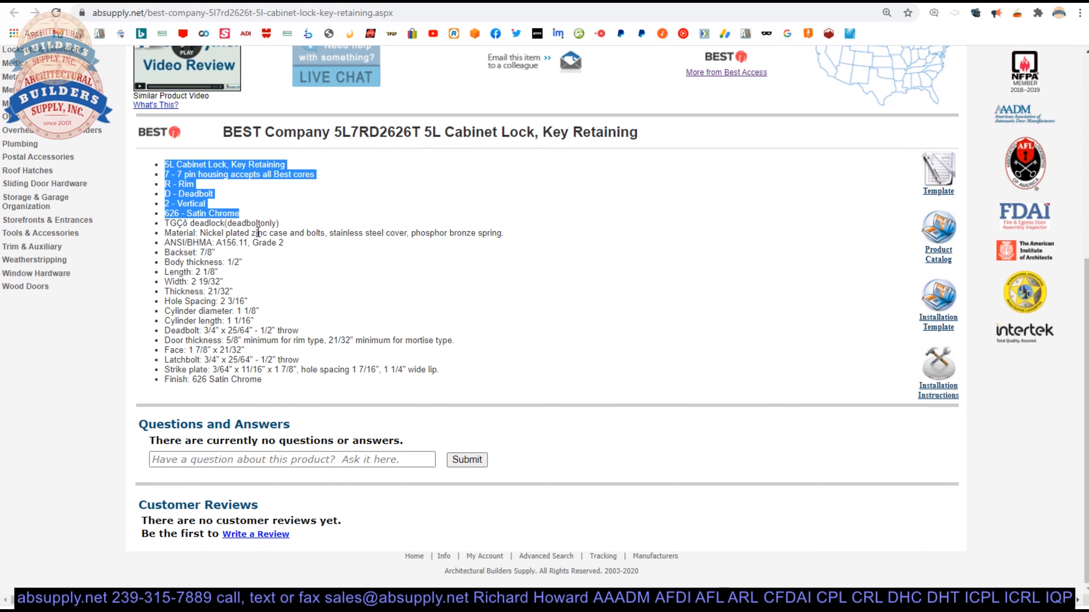
{"action": "mouse_move", "coordinate": [505, 251]}
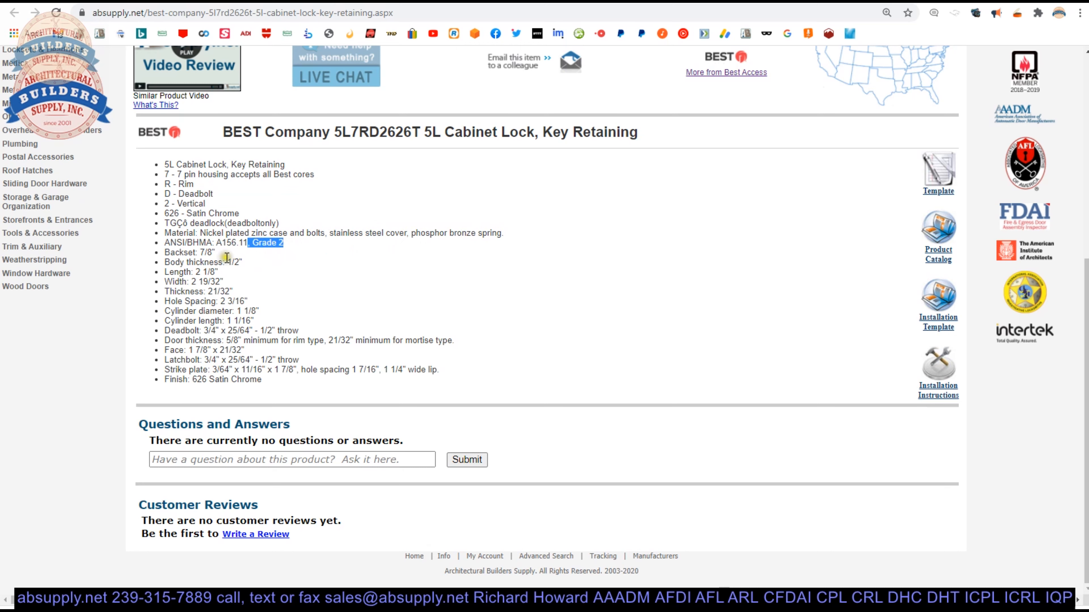
{"action": "mouse_move", "coordinate": [226, 257]}
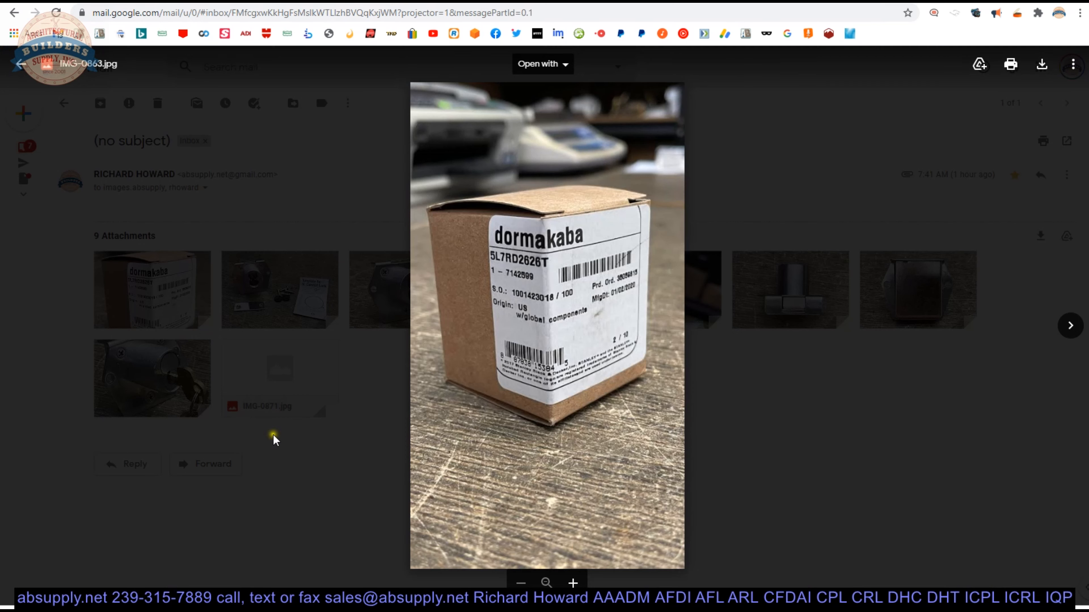
- Advance the Gmail photo viewer to the front-facing shot of the cylinder with core removed
{"action": "left_click", "coordinate": [1069, 325]}
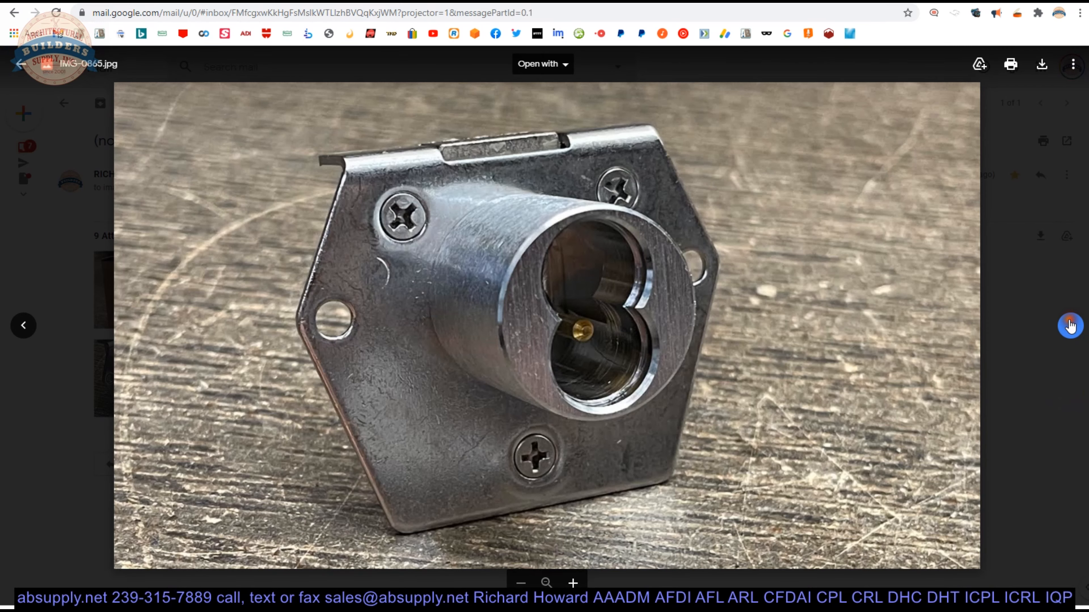
{"action": "left_click", "coordinate": [1070, 325]}
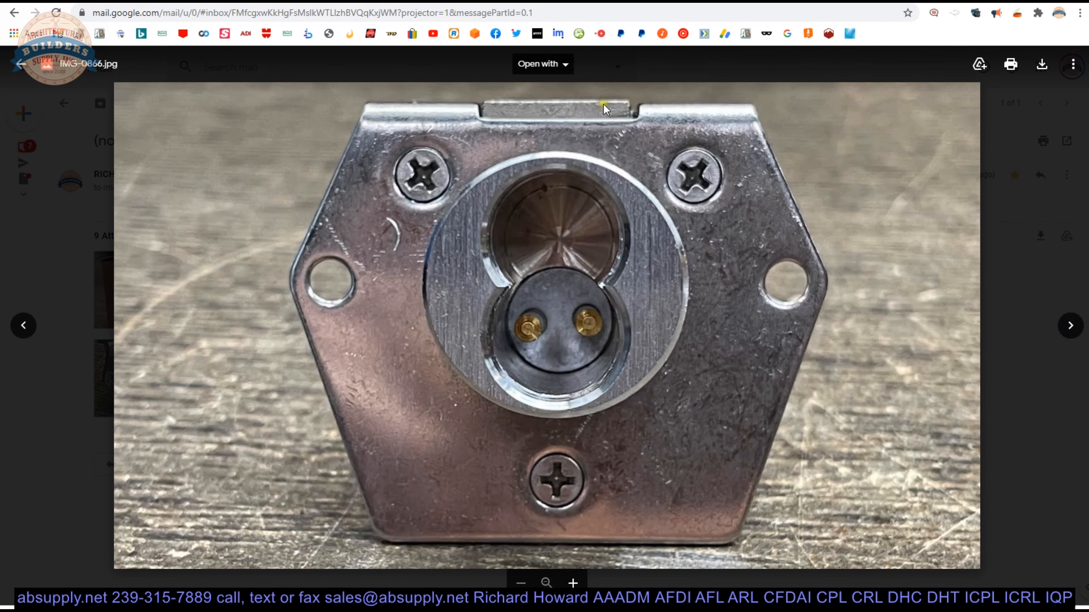
{"action": "mouse_move", "coordinate": [591, 276]}
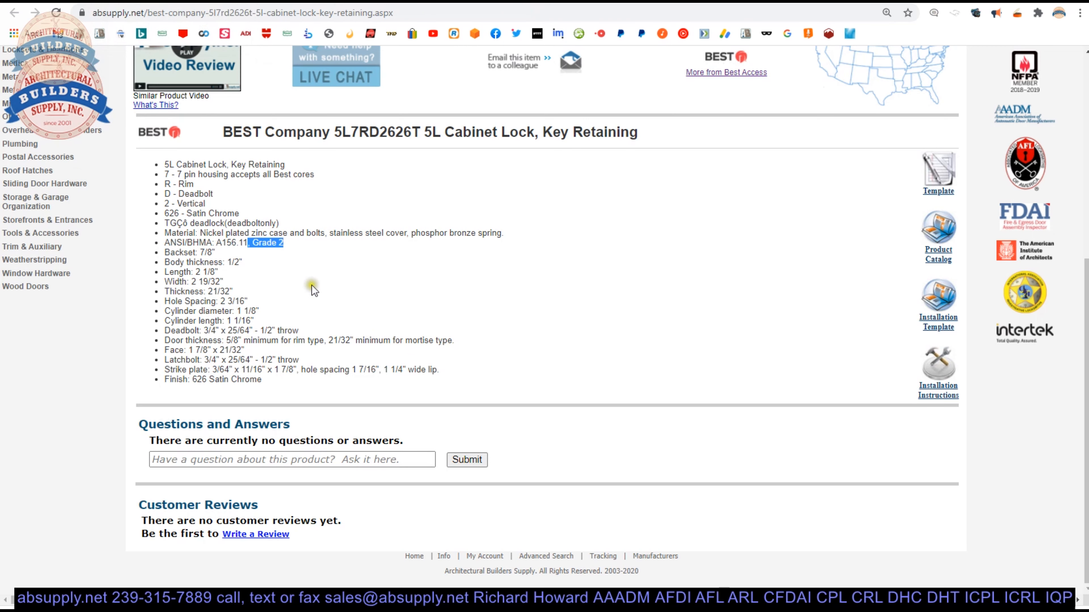
{"action": "mouse_move", "coordinate": [176, 262]}
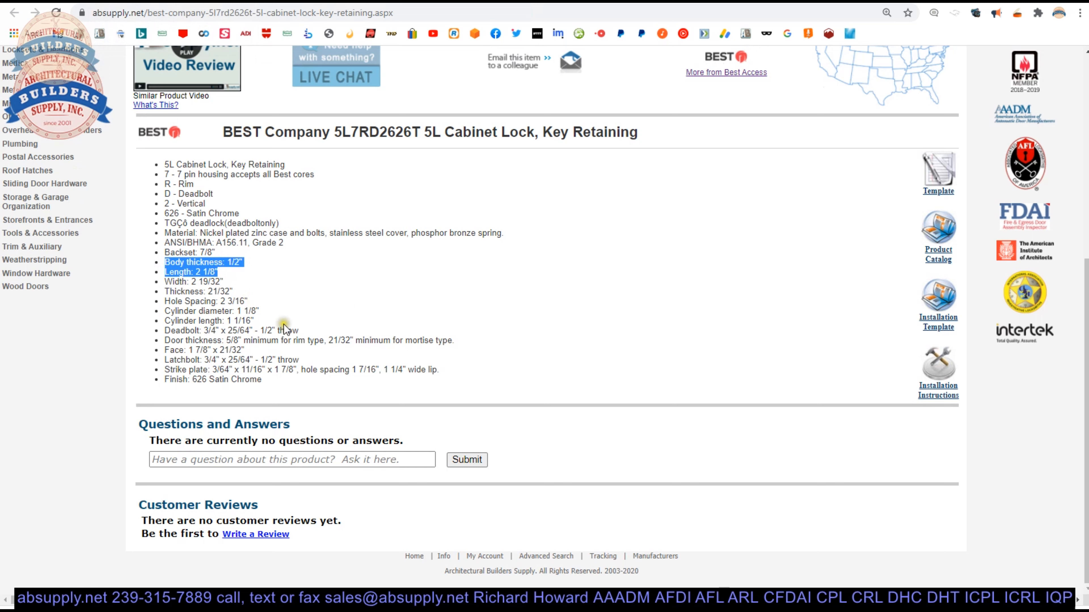
{"action": "mouse_move", "coordinate": [451, 384]}
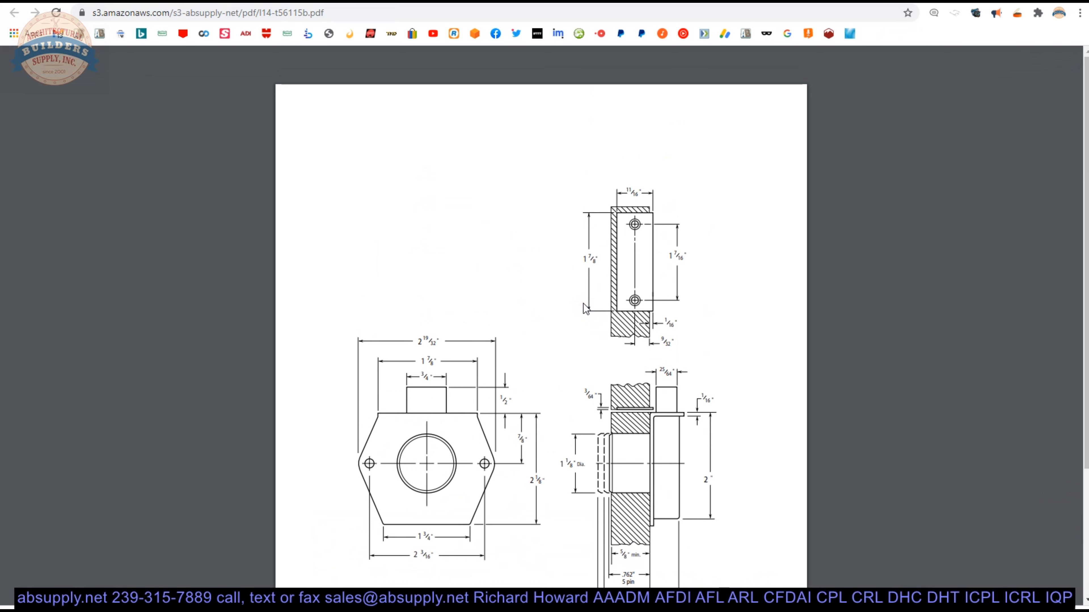
{"action": "mouse_move", "coordinate": [579, 307]}
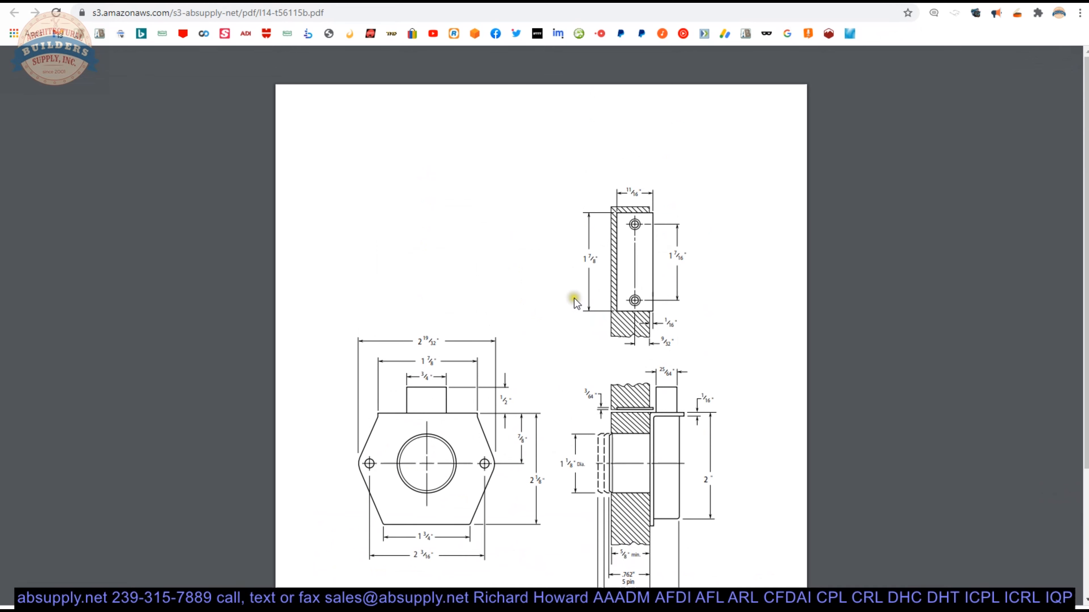
- Review the remaining specs and open the 5L trim ring installation instructions PDF
{"action": "scroll", "scroll_direction": "down", "scroll_amount": 3}
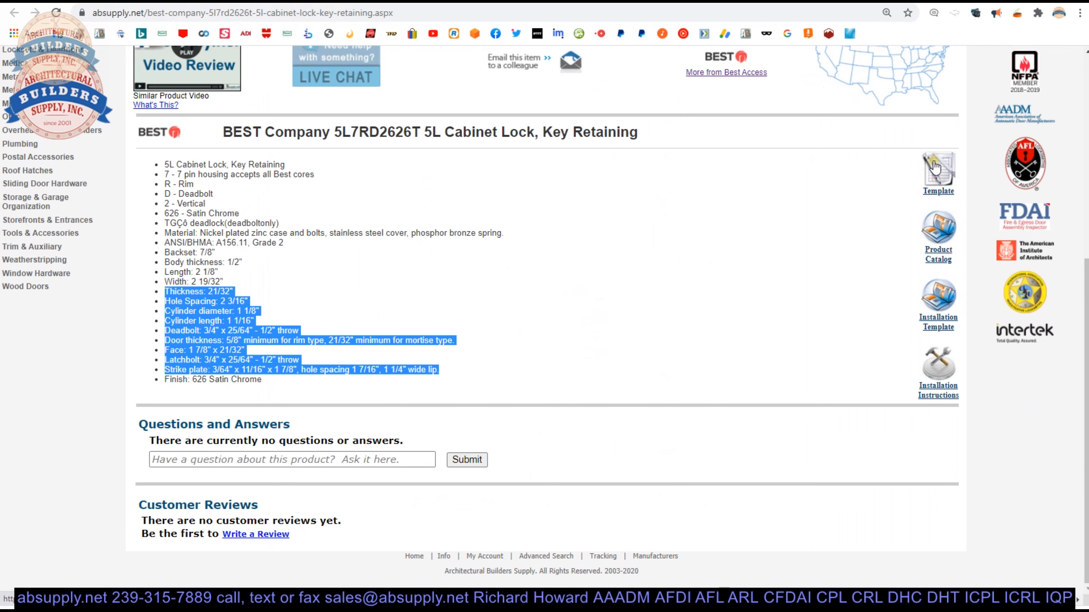
{"action": "mouse_move", "coordinate": [944, 246]}
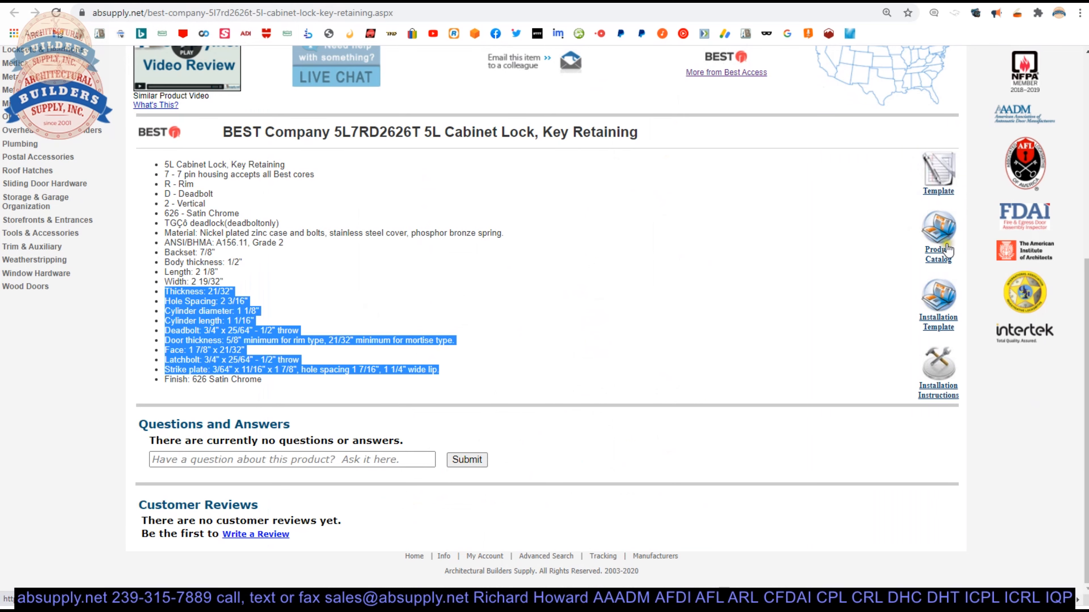
{"action": "left_click", "coordinate": [937, 391]}
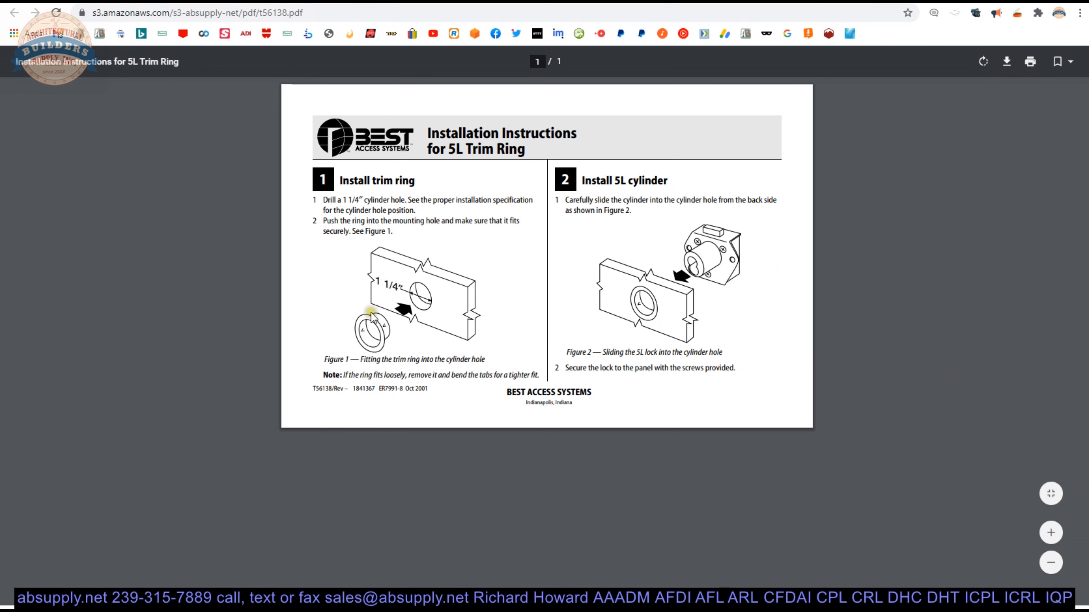
{"action": "mouse_move", "coordinate": [340, 334]}
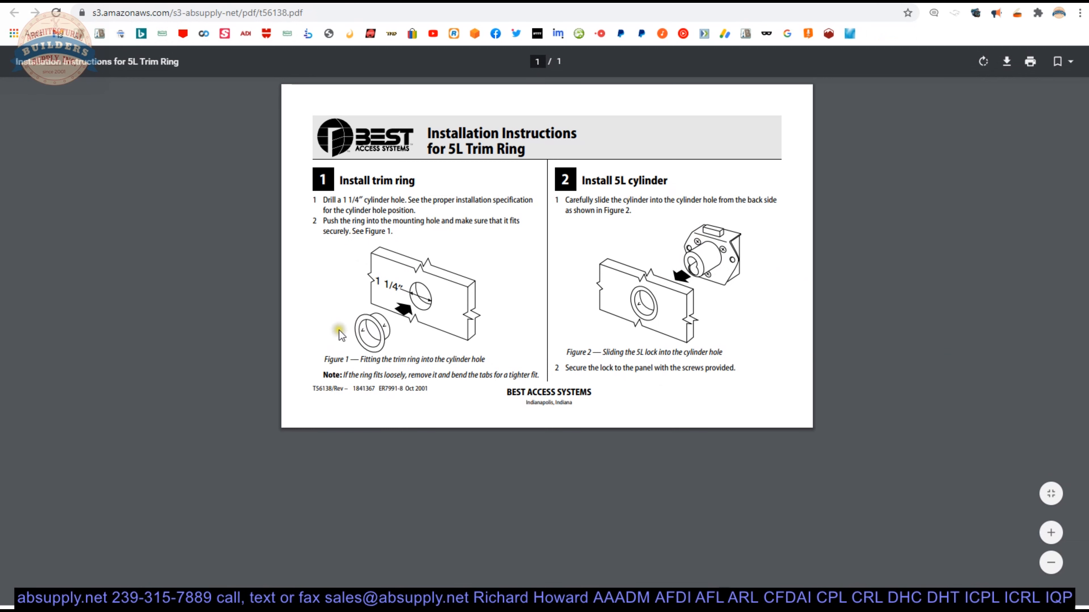
{"action": "mouse_move", "coordinate": [239, 137]}
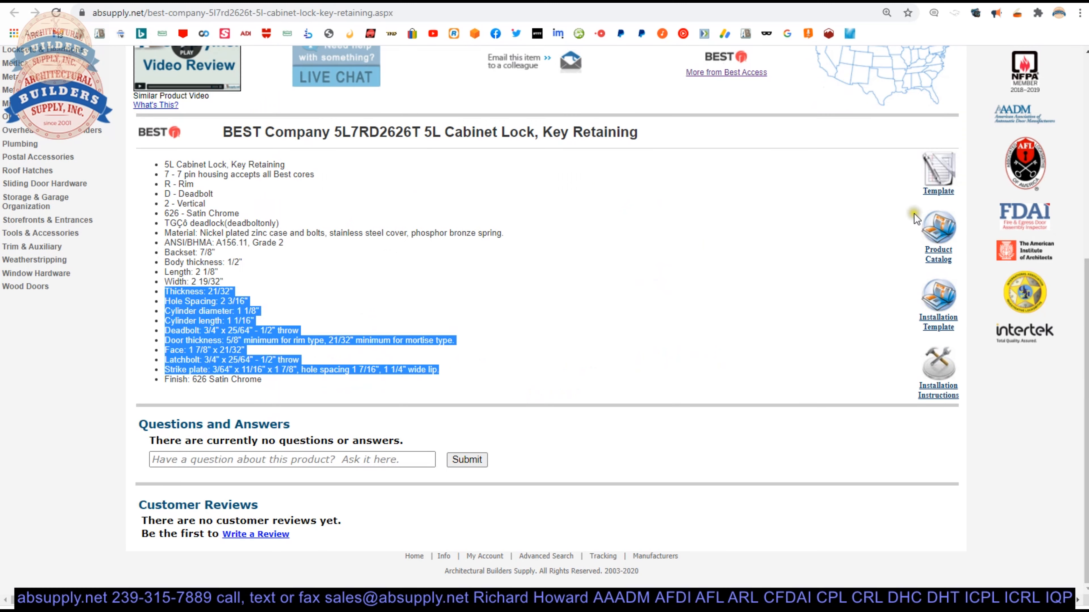
{"action": "mouse_move", "coordinate": [943, 243]}
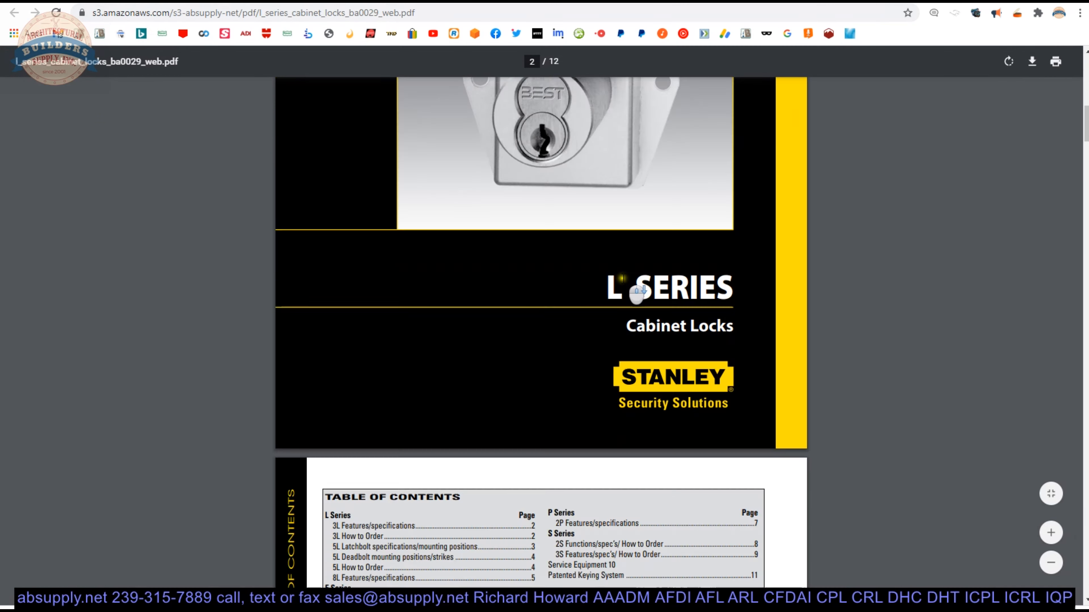
- Scroll page 4 past the 5L mounting positions to the strike plates and How to Order table
{"action": "scroll", "scroll_direction": "down", "scroll_amount": 3}
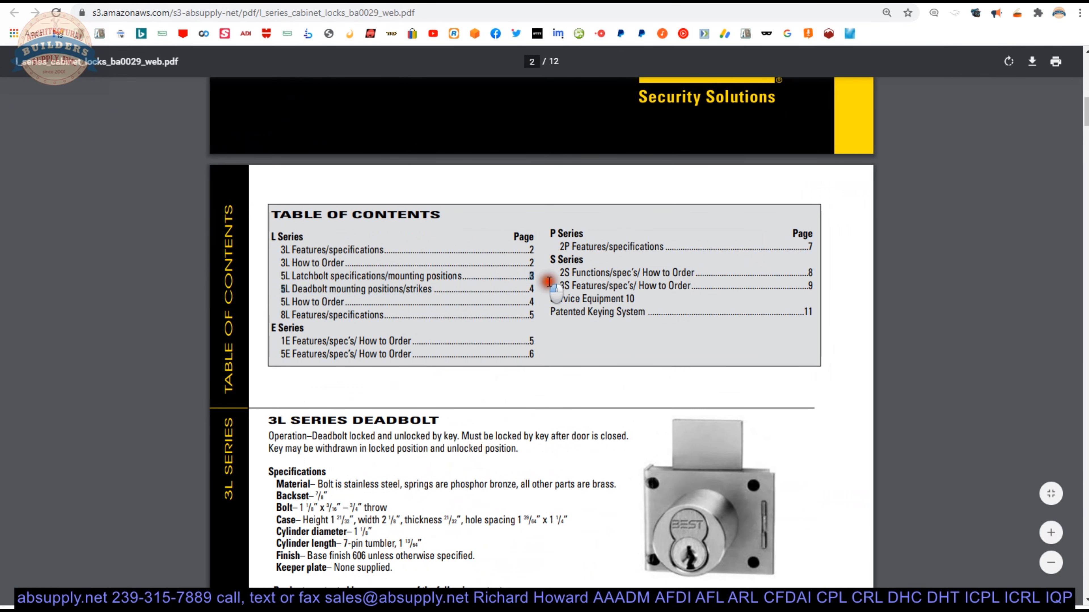
{"action": "scroll", "scroll_direction": "down", "scroll_amount": 3}
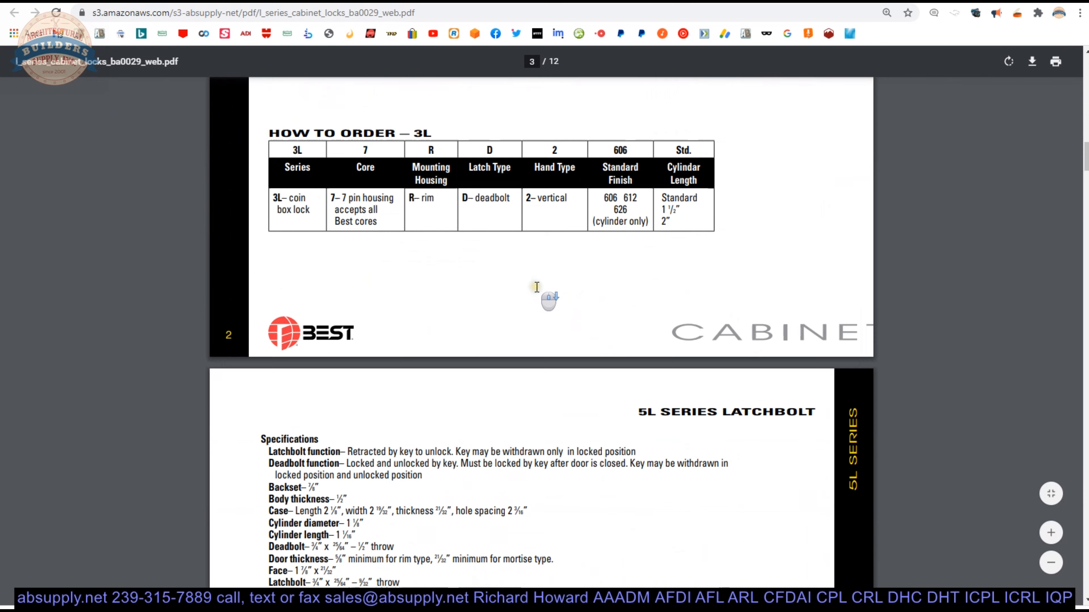
{"action": "scroll", "scroll_direction": "down", "scroll_amount": 3}
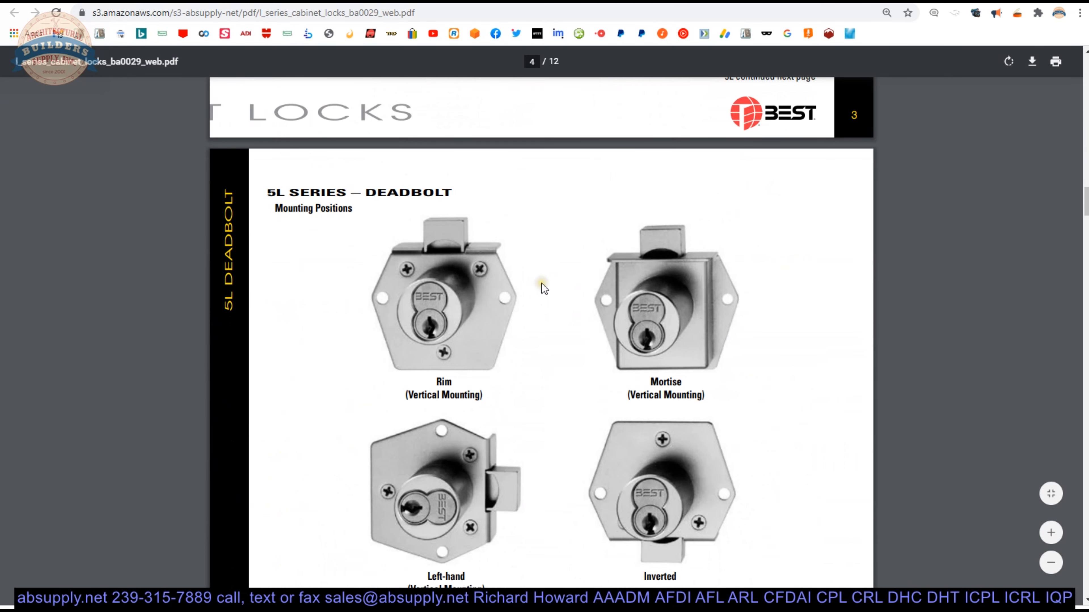
{"action": "mouse_move", "coordinate": [543, 287]}
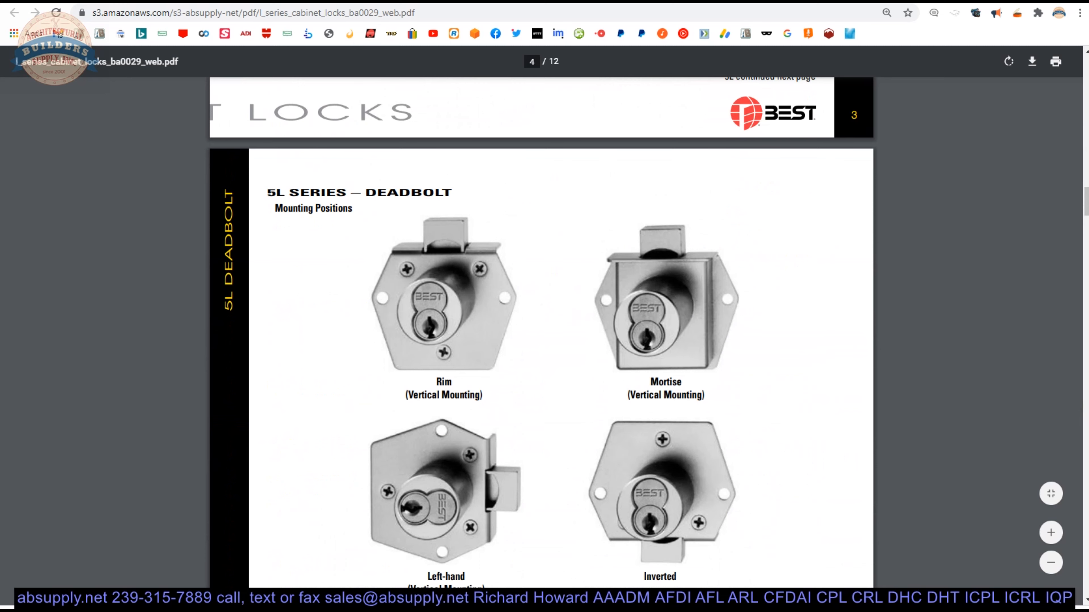
{"action": "scroll", "scroll_direction": "down", "scroll_amount": 3}
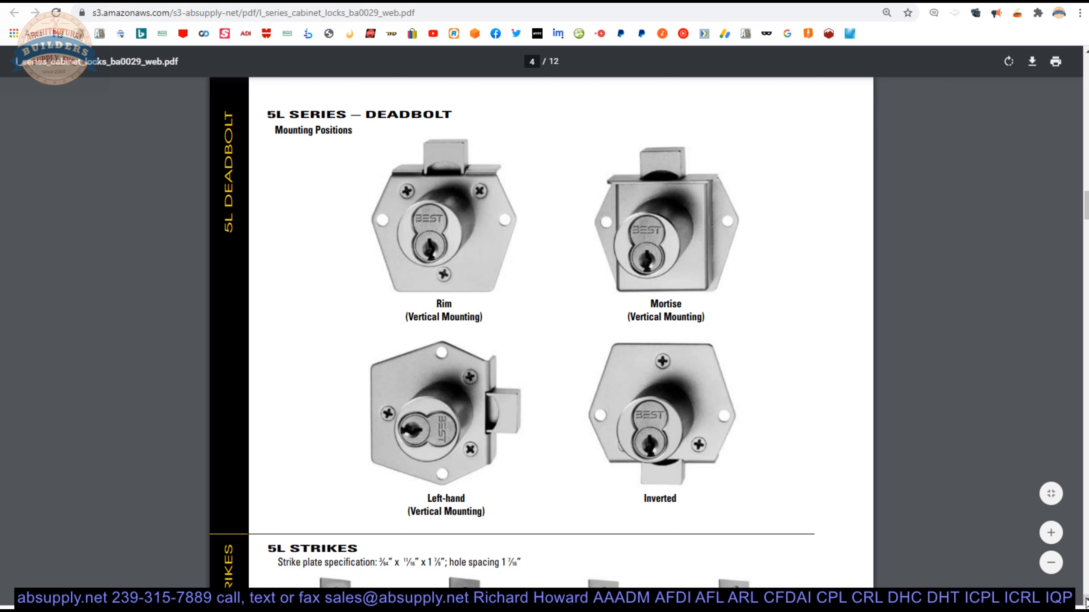
{"action": "mouse_move", "coordinate": [387, 192]}
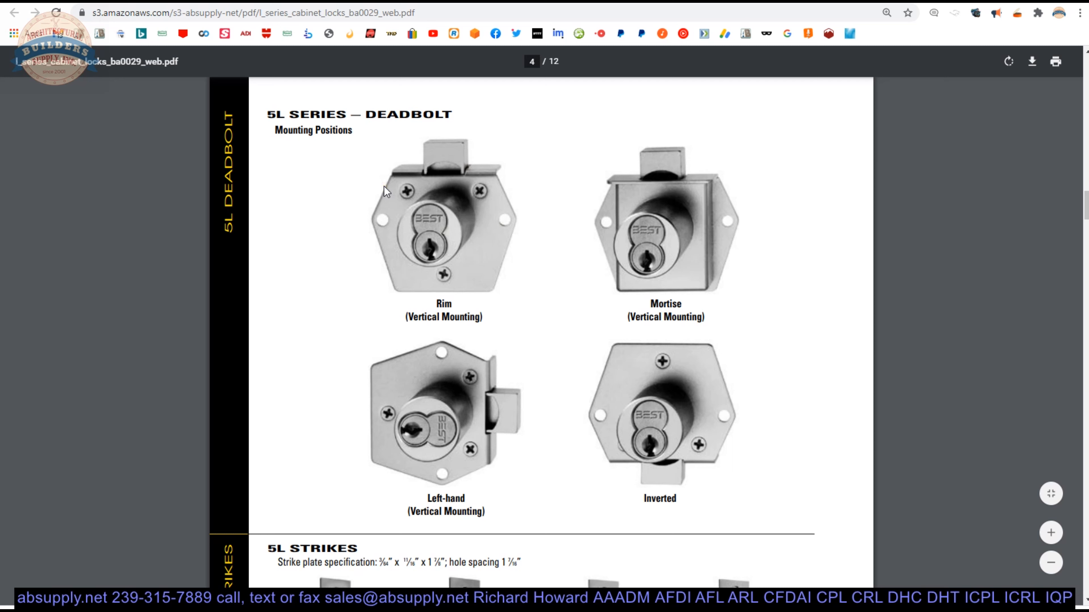
{"action": "mouse_move", "coordinate": [687, 233]}
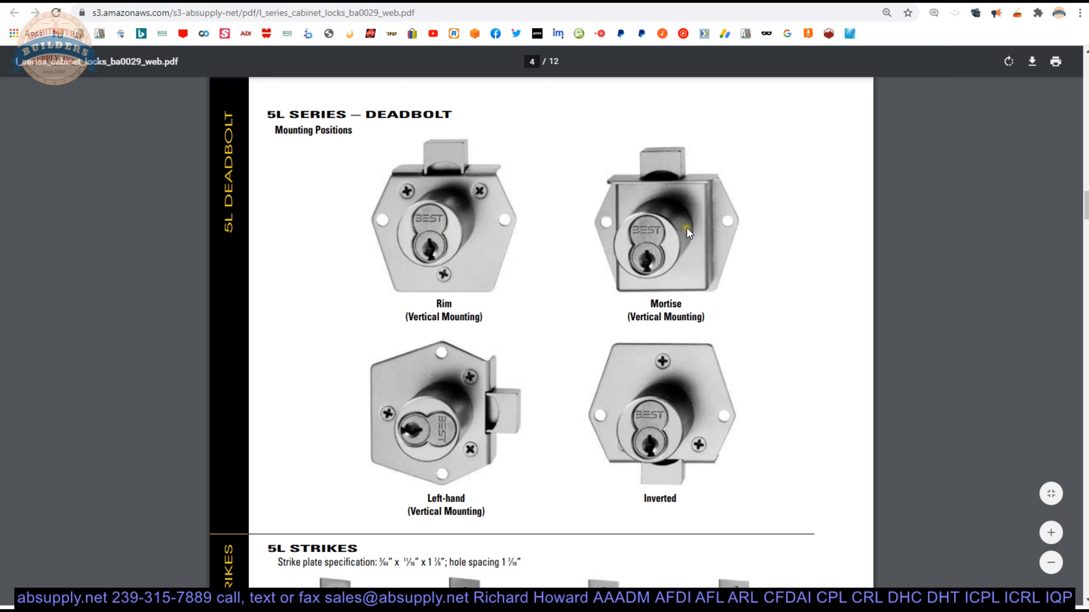
{"action": "mouse_move", "coordinate": [698, 233]}
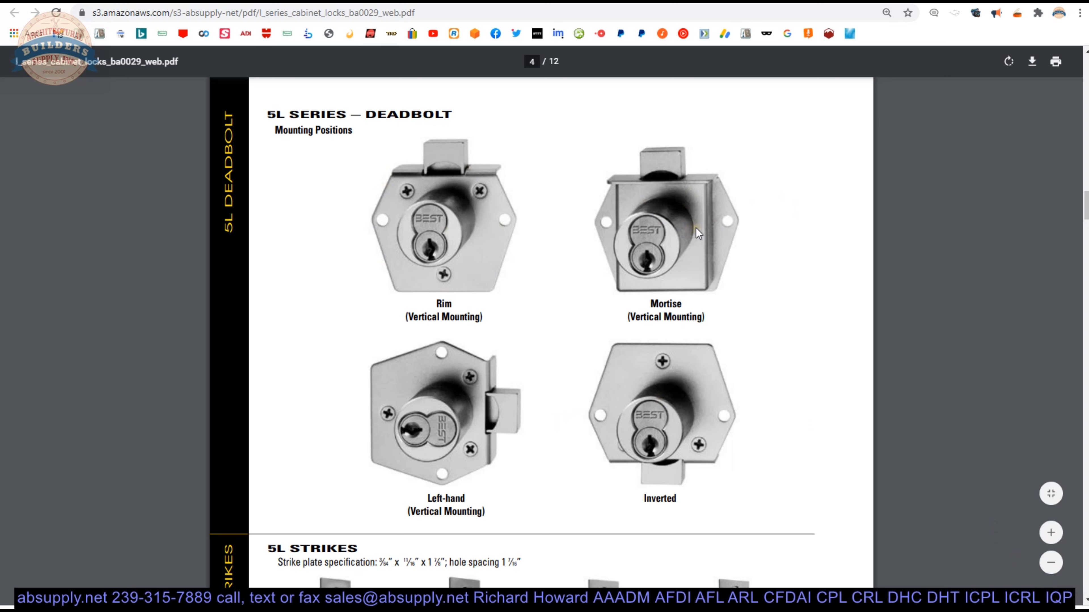
{"action": "mouse_move", "coordinate": [701, 235]}
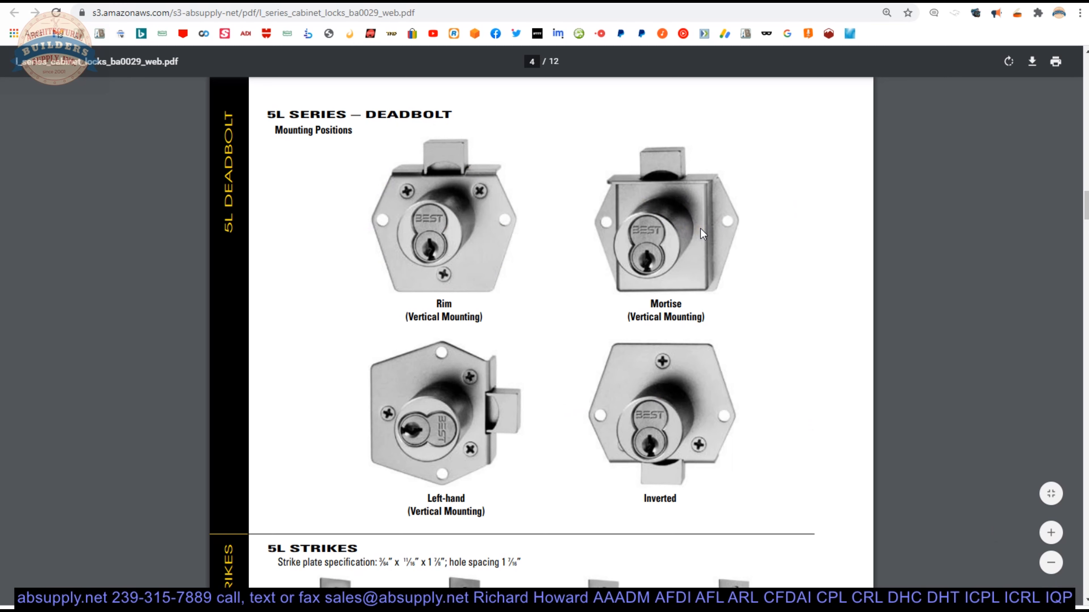
{"action": "mouse_move", "coordinate": [691, 238]}
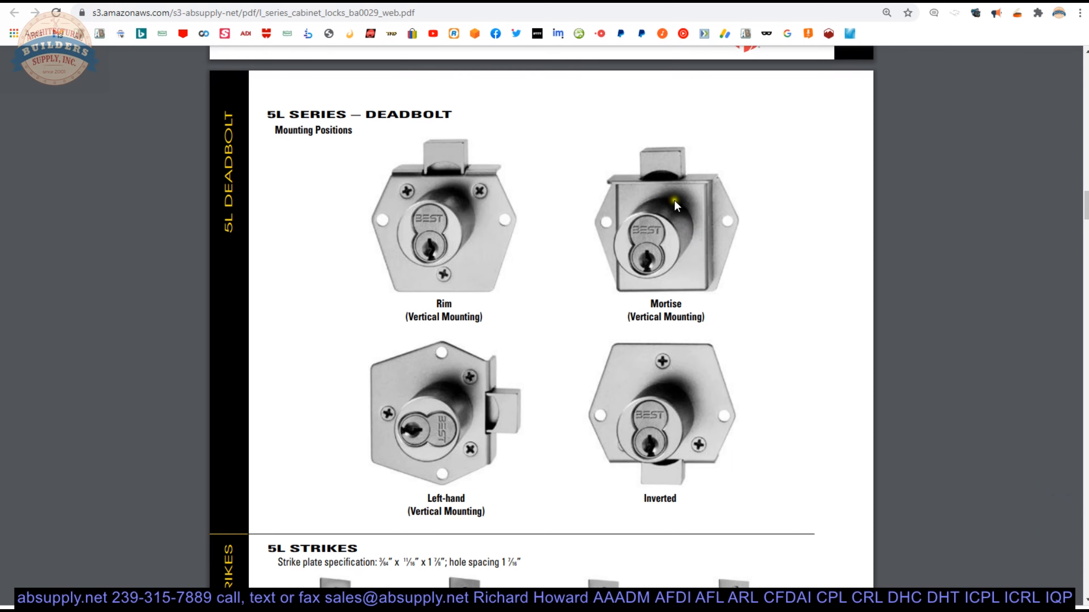
{"action": "mouse_move", "coordinate": [686, 224]}
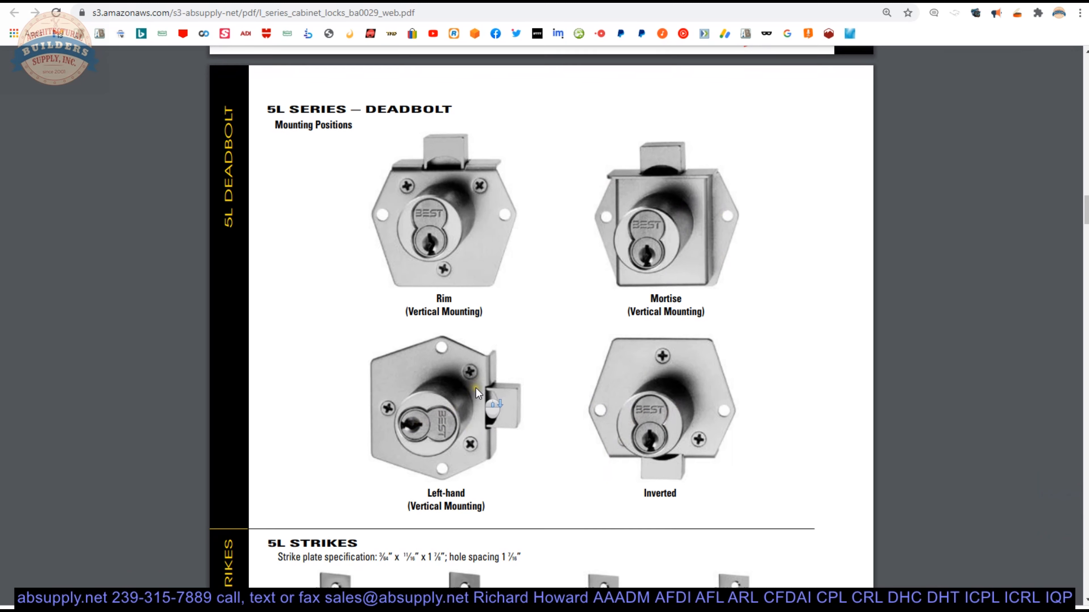
{"action": "scroll", "scroll_direction": "down", "scroll_amount": 3}
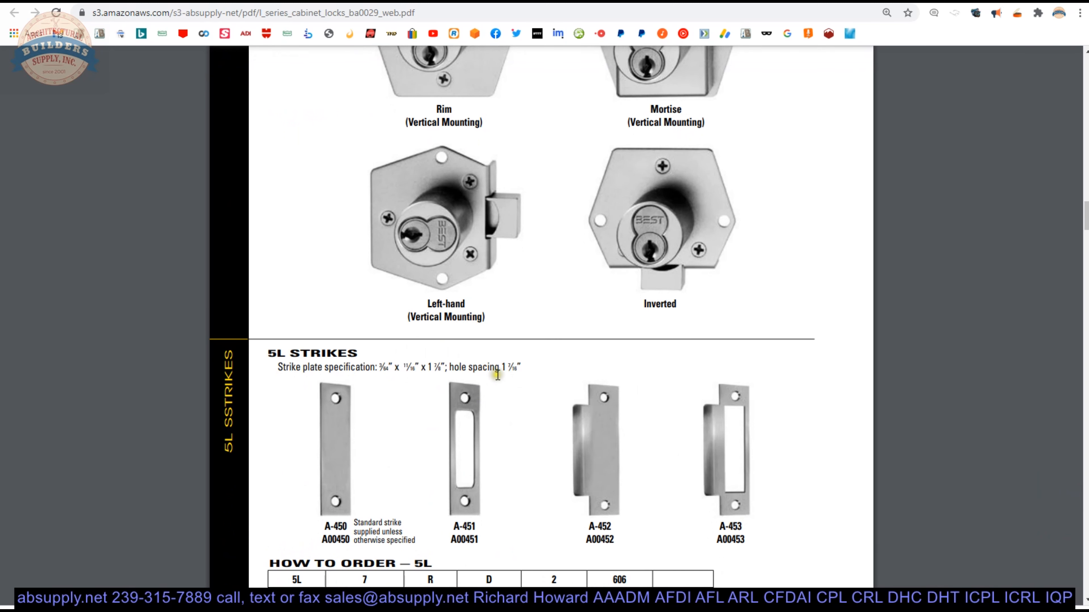
{"action": "scroll", "scroll_direction": "down", "scroll_amount": 3}
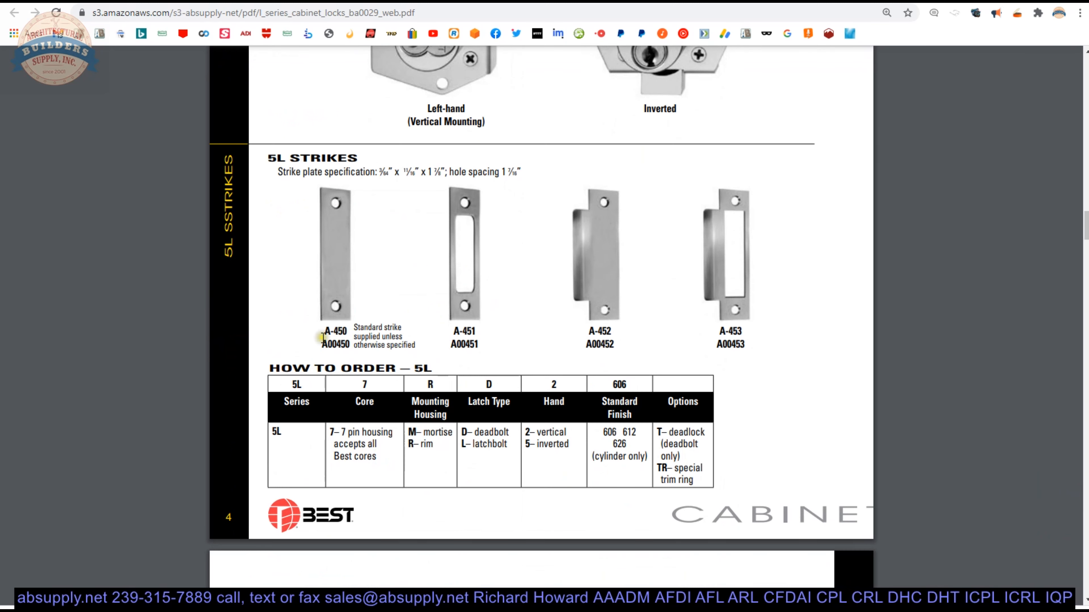
{"action": "mouse_move", "coordinate": [333, 208]}
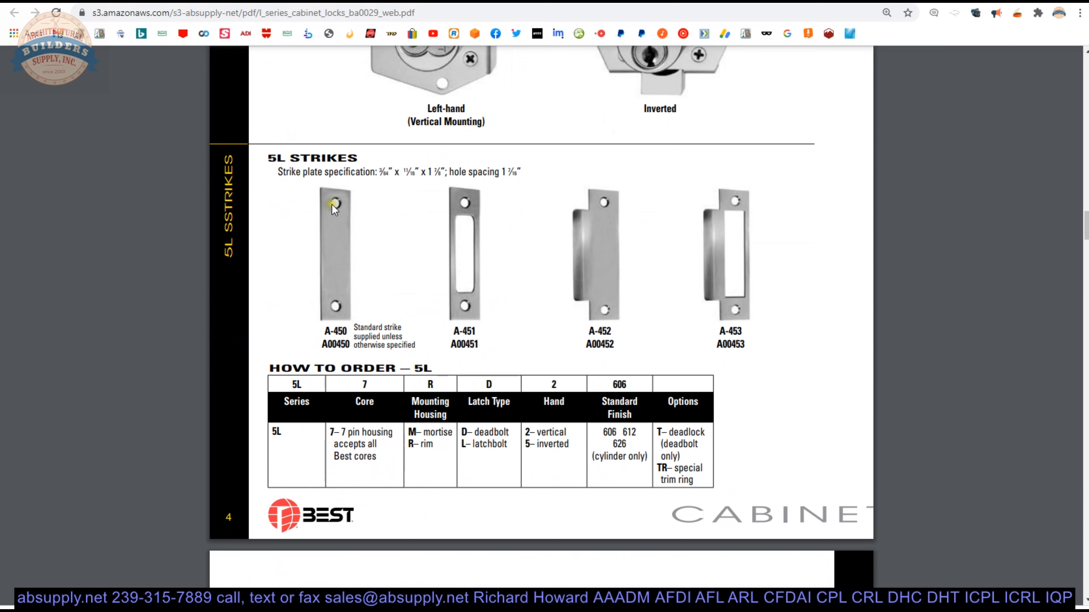
{"action": "mouse_move", "coordinate": [337, 210]}
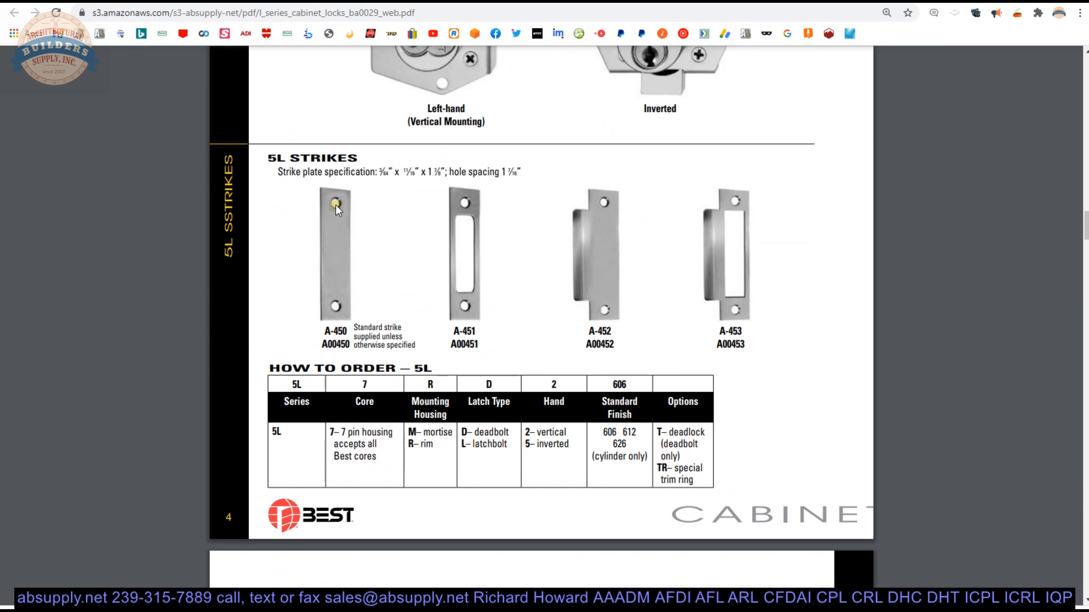
{"action": "mouse_move", "coordinate": [553, 281]}
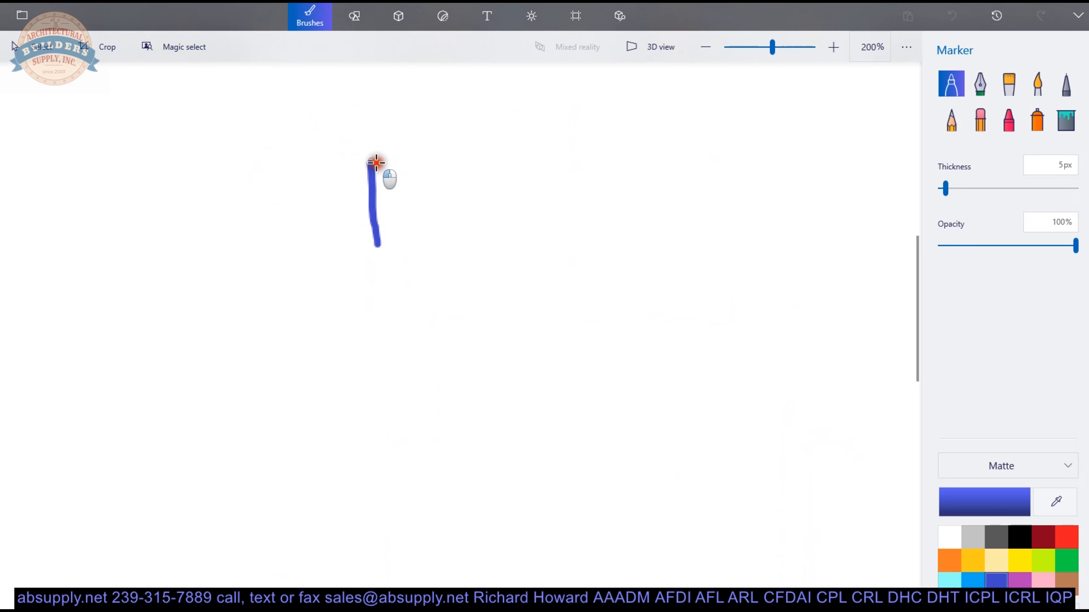
- Draw the bolt square and the lock body outline with its small left-hand projection
{"action": "left_click_drag", "start_coordinate": [375, 163], "coordinate": [451, 257]}
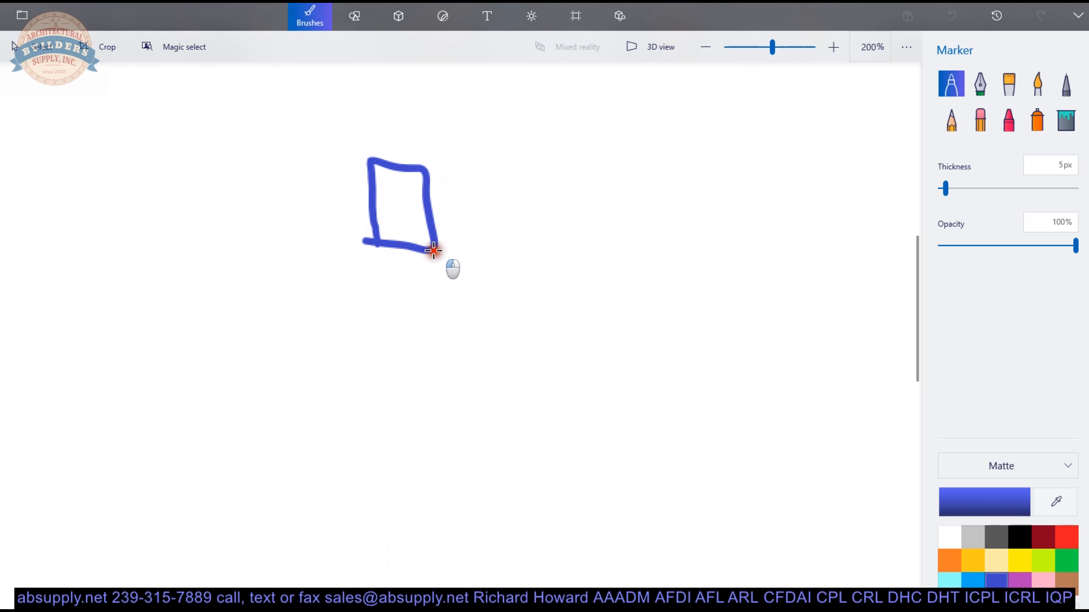
{"action": "left_click_drag", "start_coordinate": [433, 249], "coordinate": [444, 429]}
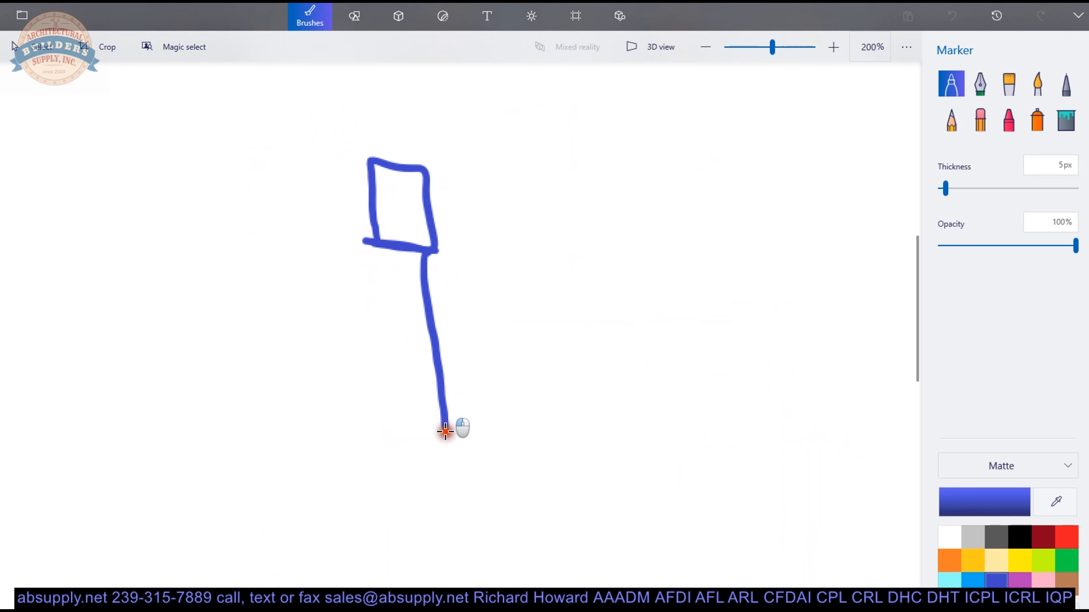
{"action": "left_click_drag", "start_coordinate": [444, 429], "coordinate": [349, 328]}
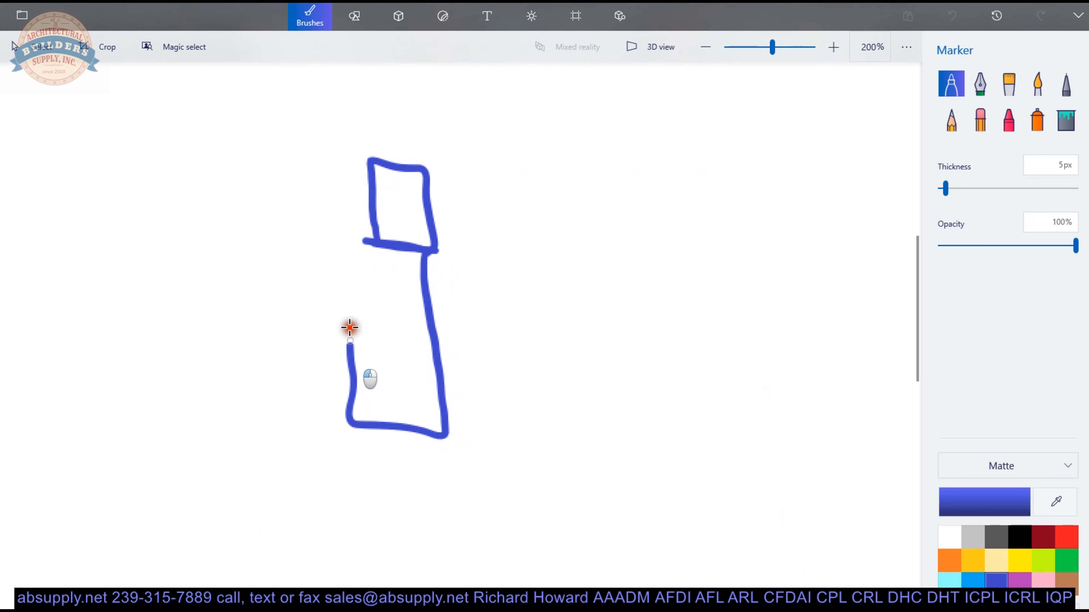
{"action": "left_click_drag", "start_coordinate": [350, 330], "coordinate": [264, 340]}
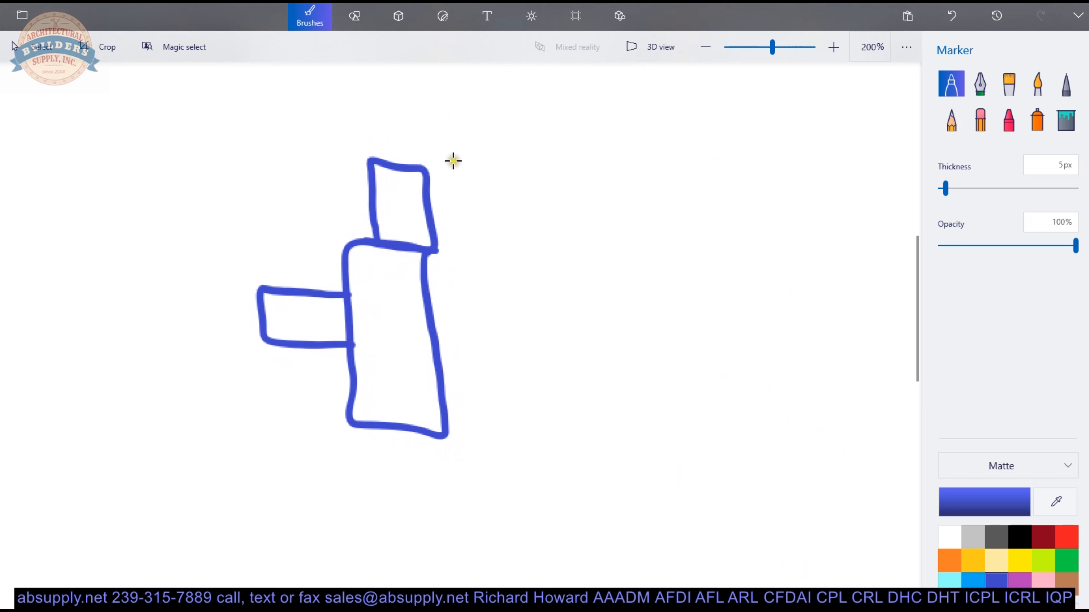
- Draw the cabinet edge lines and the strike outline above the bolt
{"action": "left_click_drag", "start_coordinate": [144, 128], "coordinate": [429, 137]}
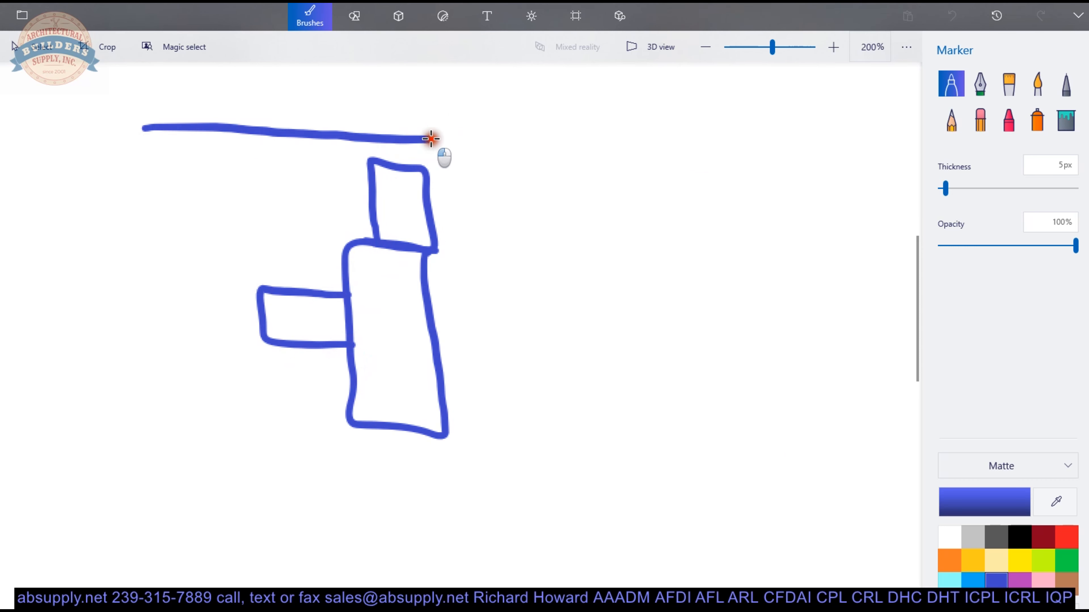
{"action": "left_click_drag", "start_coordinate": [430, 137], "coordinate": [449, 358]}
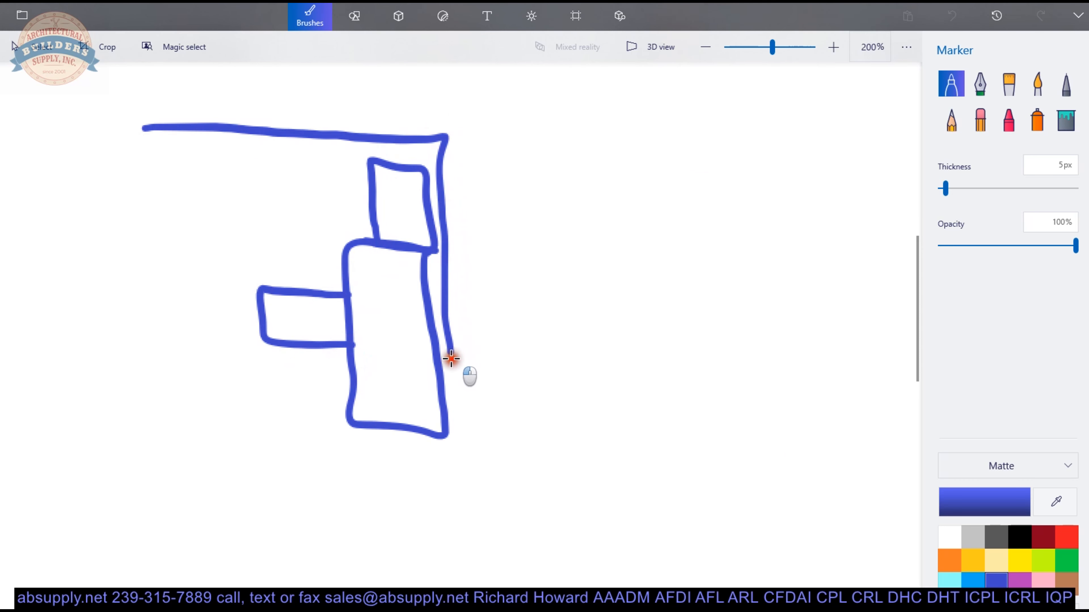
{"action": "left_click_drag", "start_coordinate": [451, 365], "coordinate": [123, 445]}
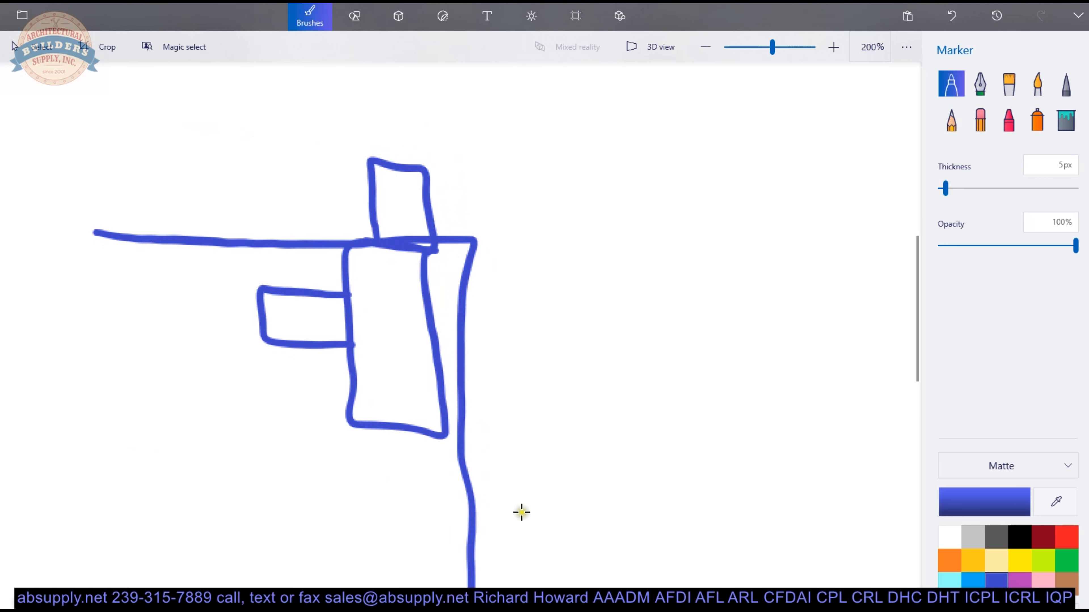
{"action": "mouse_move", "coordinate": [352, 80]}
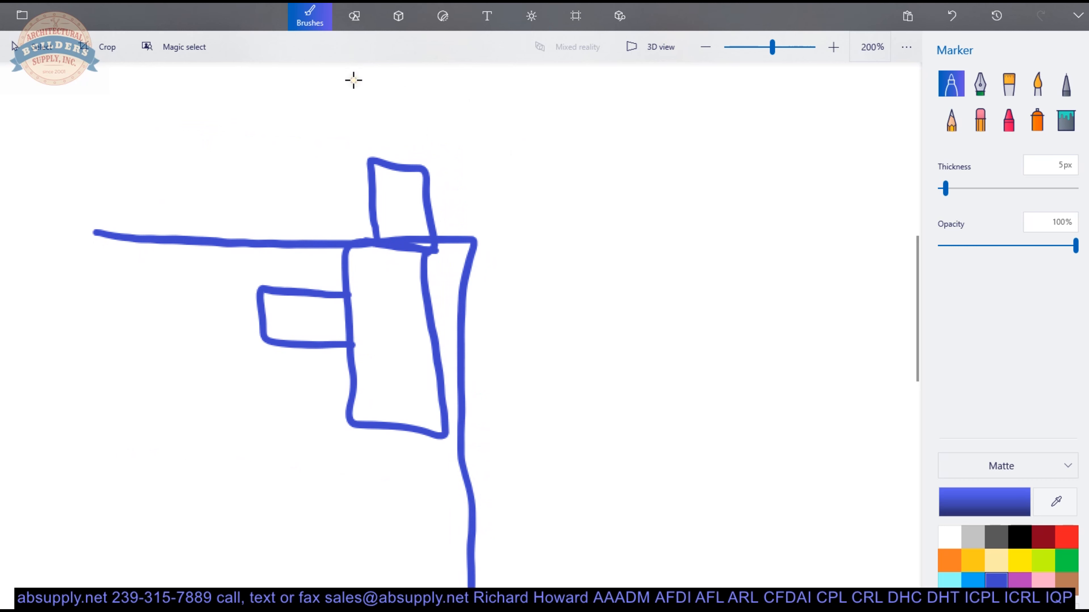
{"action": "left_click_drag", "start_coordinate": [352, 79], "coordinate": [283, 203]}
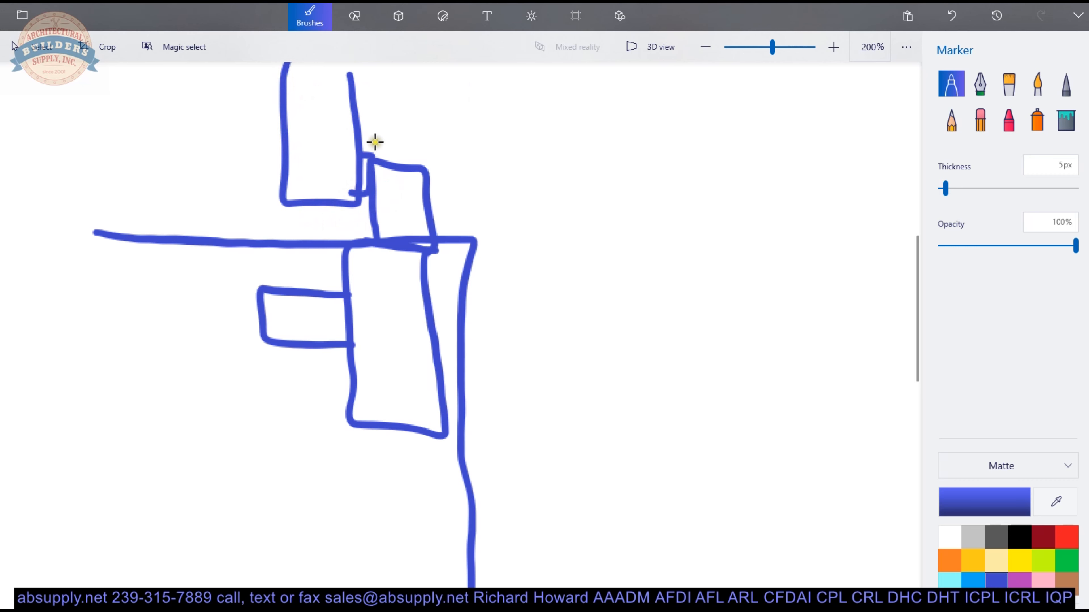
{"action": "mouse_move", "coordinate": [424, 194]}
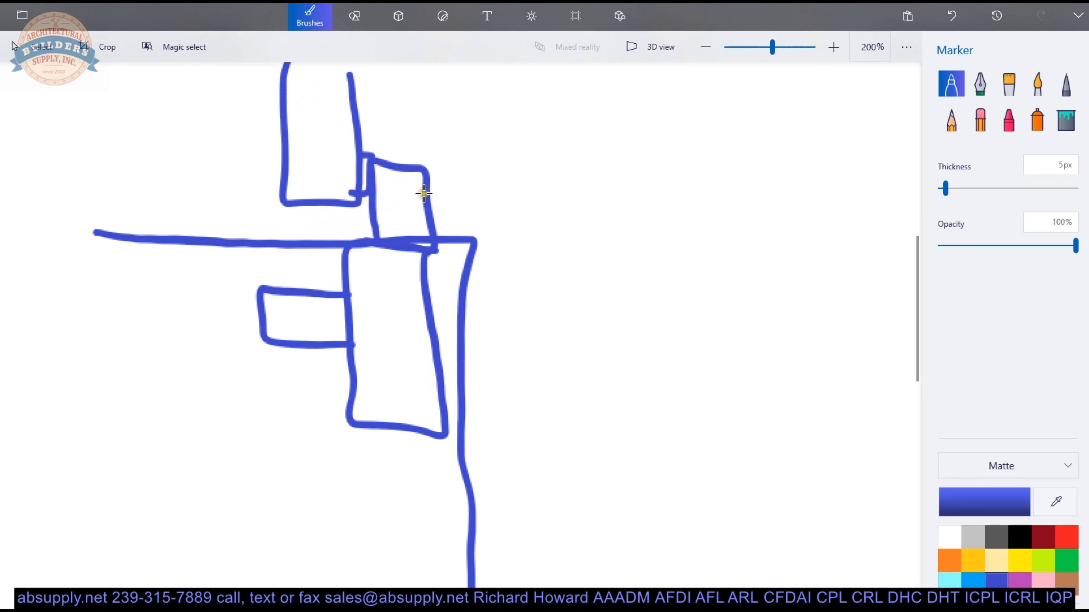
{"action": "left_click_drag", "start_coordinate": [550, 404], "coordinate": [736, 424]}
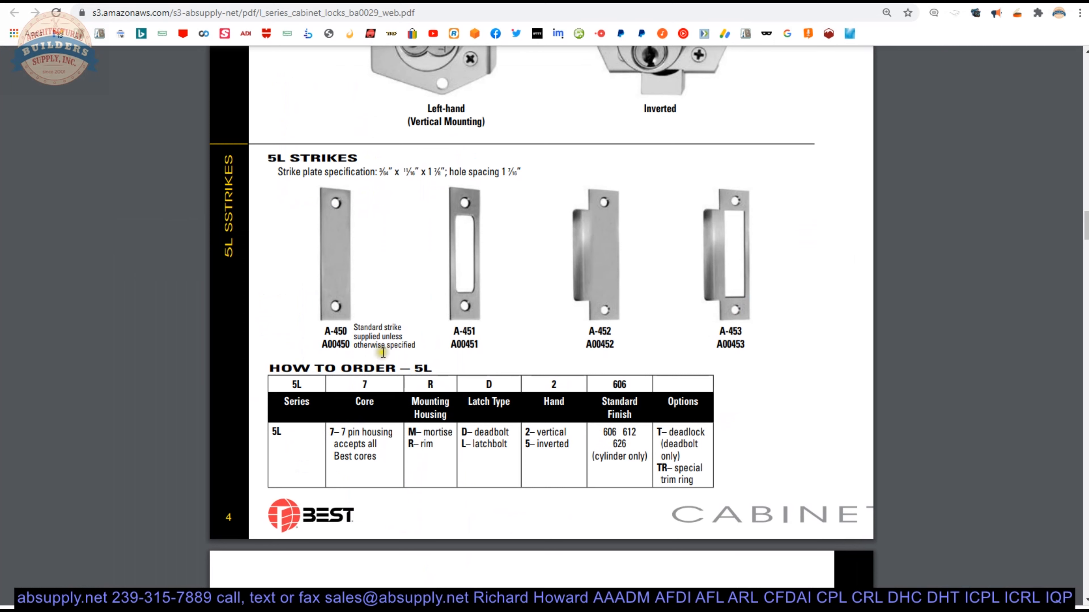
- Enter 5L7RD2626T in the omnibox and scroll the How to Order table to match its latchbolt and deadlock options
{"action": "type", "text": "5L7RD2626T"}
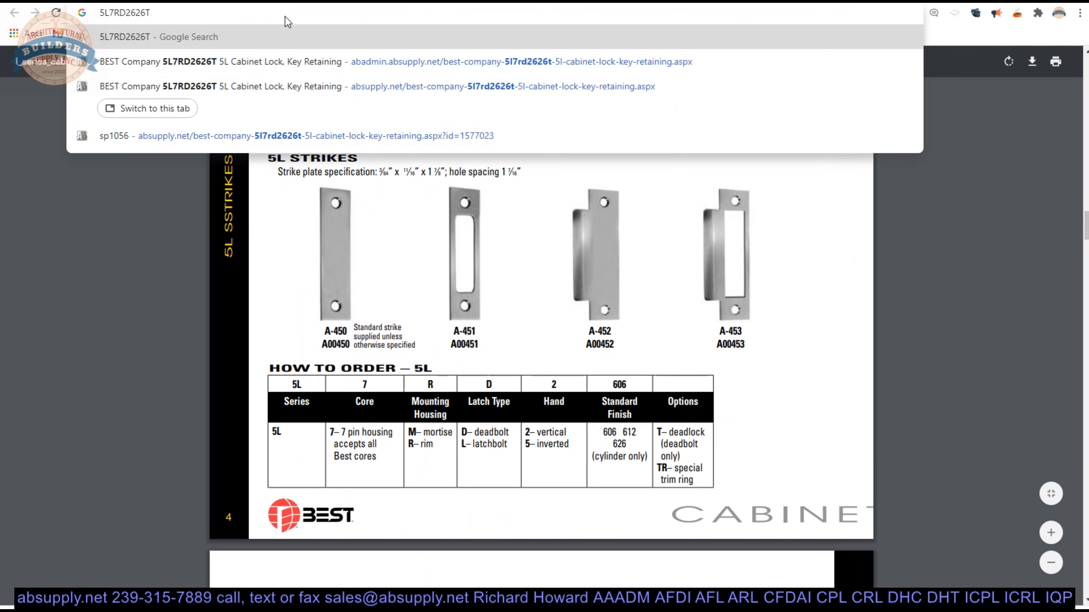
{"action": "left_click", "coordinate": [125, 12]}
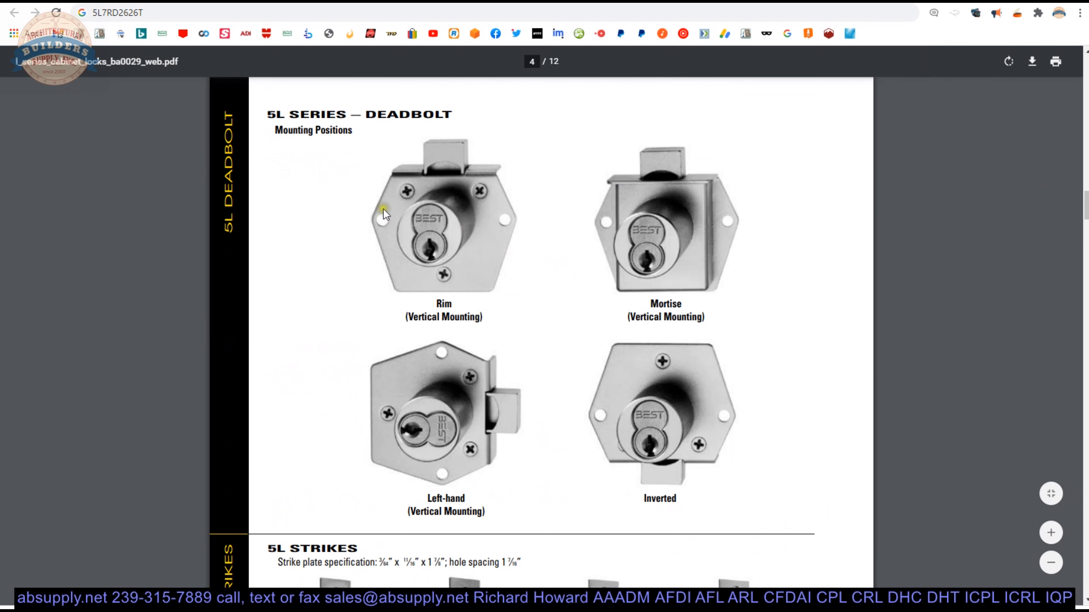
{"action": "mouse_move", "coordinate": [435, 221]}
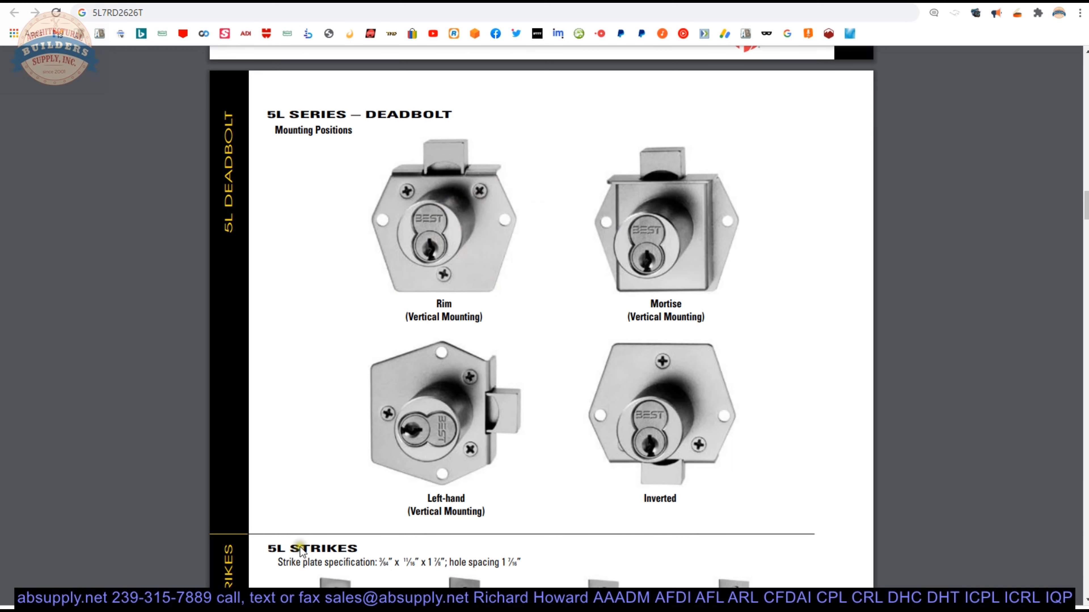
{"action": "scroll", "scroll_direction": "down", "scroll_amount": 3}
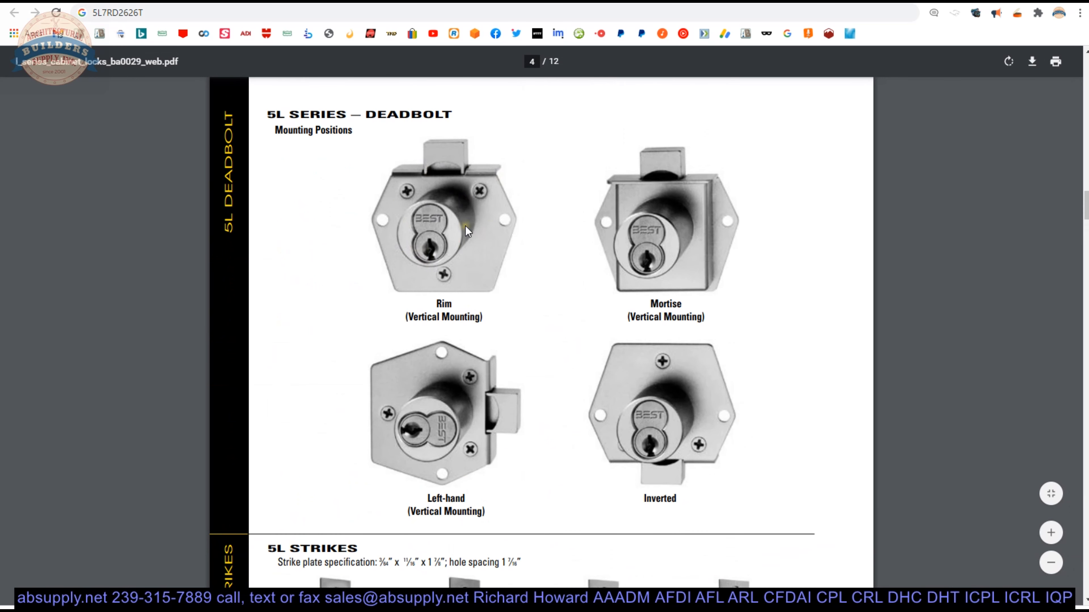
{"action": "scroll", "scroll_direction": "down", "scroll_amount": 3}
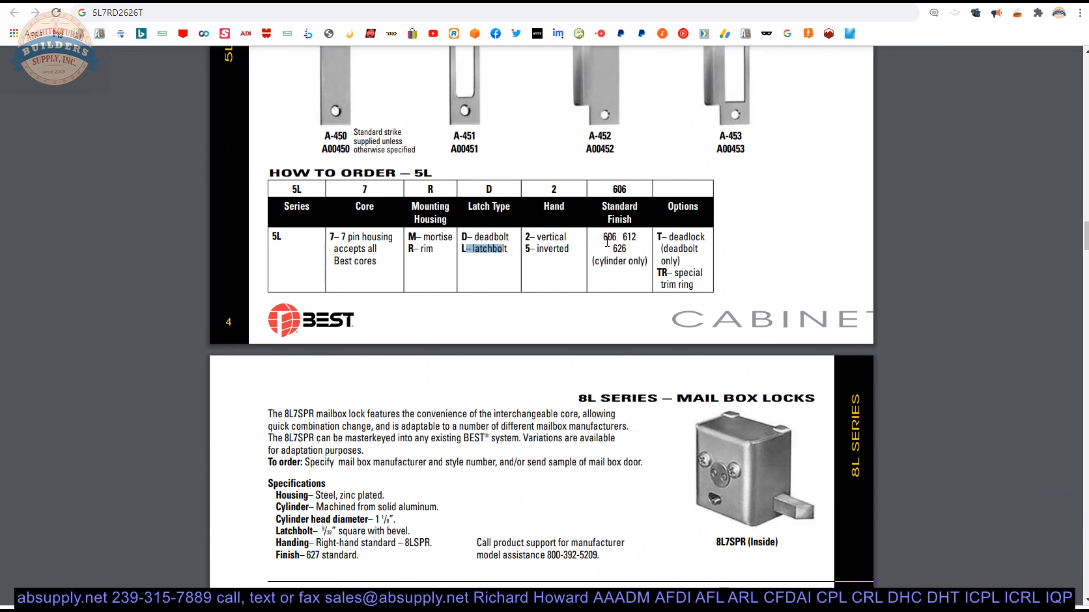
{"action": "mouse_move", "coordinate": [637, 255]}
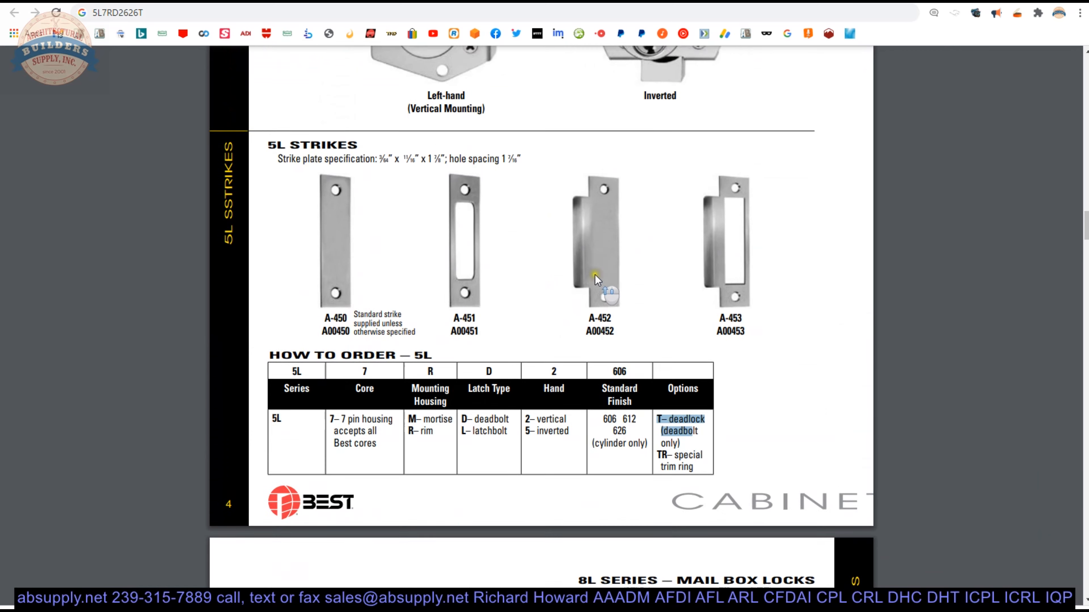
{"action": "scroll", "scroll_direction": "down", "scroll_amount": 3}
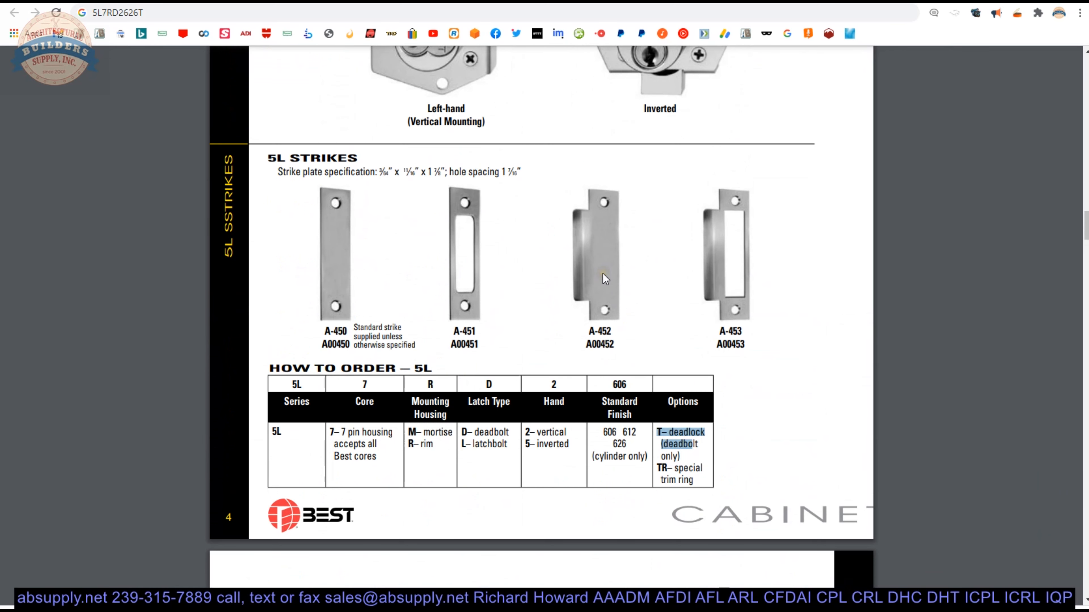
{"action": "mouse_move", "coordinate": [606, 277]}
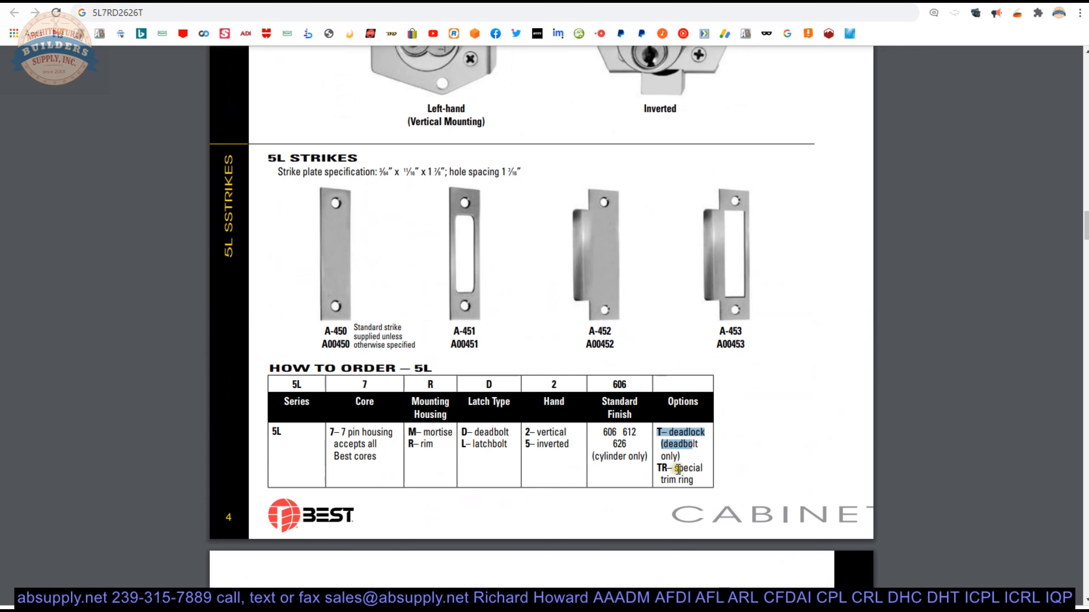
{"action": "scroll", "scroll_direction": "down", "scroll_amount": 3}
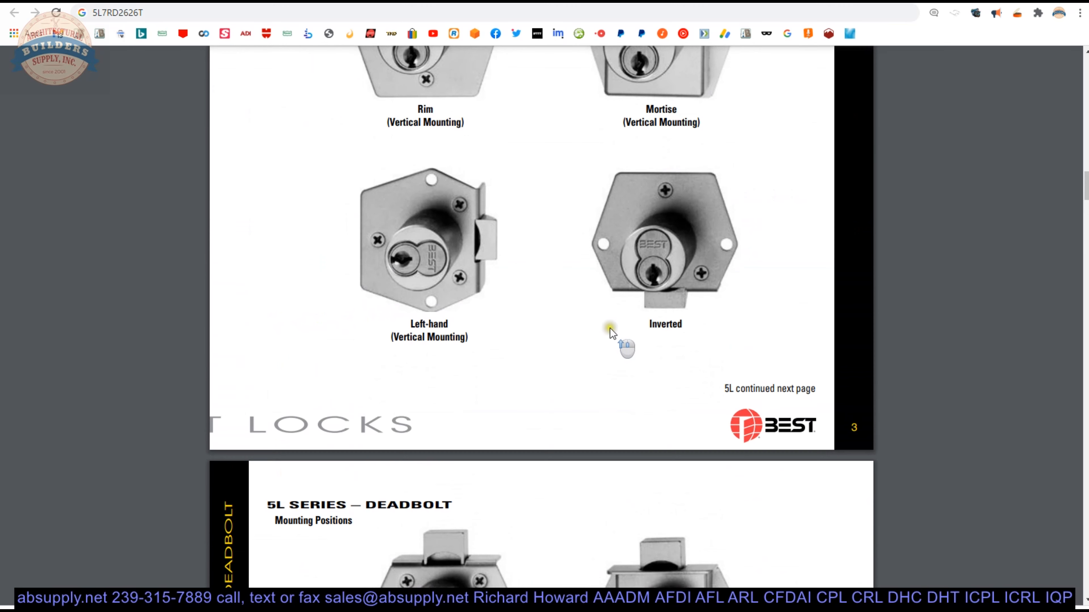
{"action": "type", "text": "retail"}
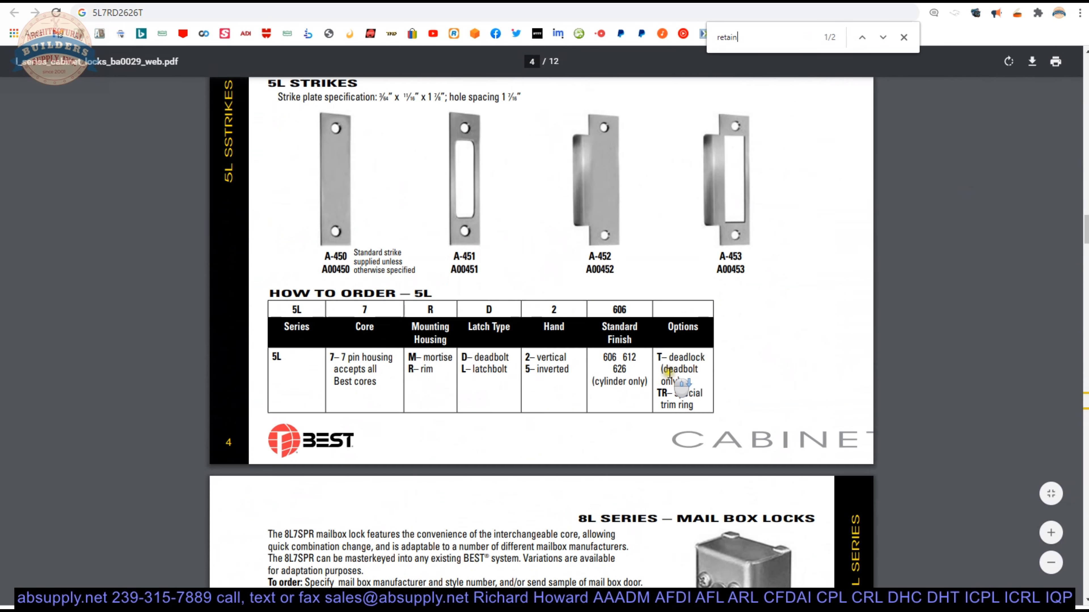
{"action": "scroll", "scroll_direction": "down", "scroll_amount": 3}
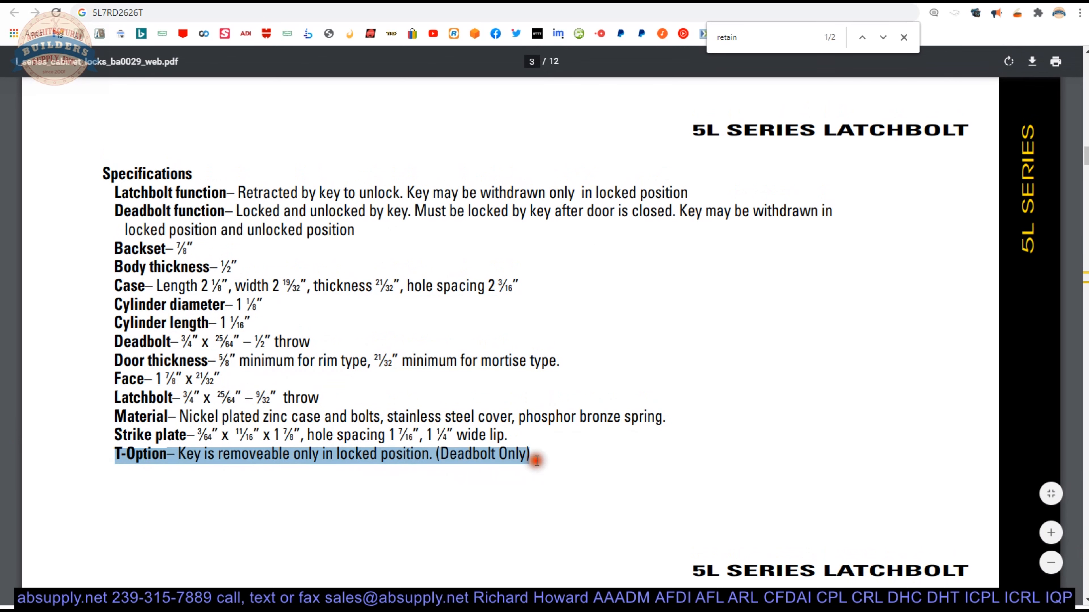
{"action": "mouse_move", "coordinate": [773, 441]}
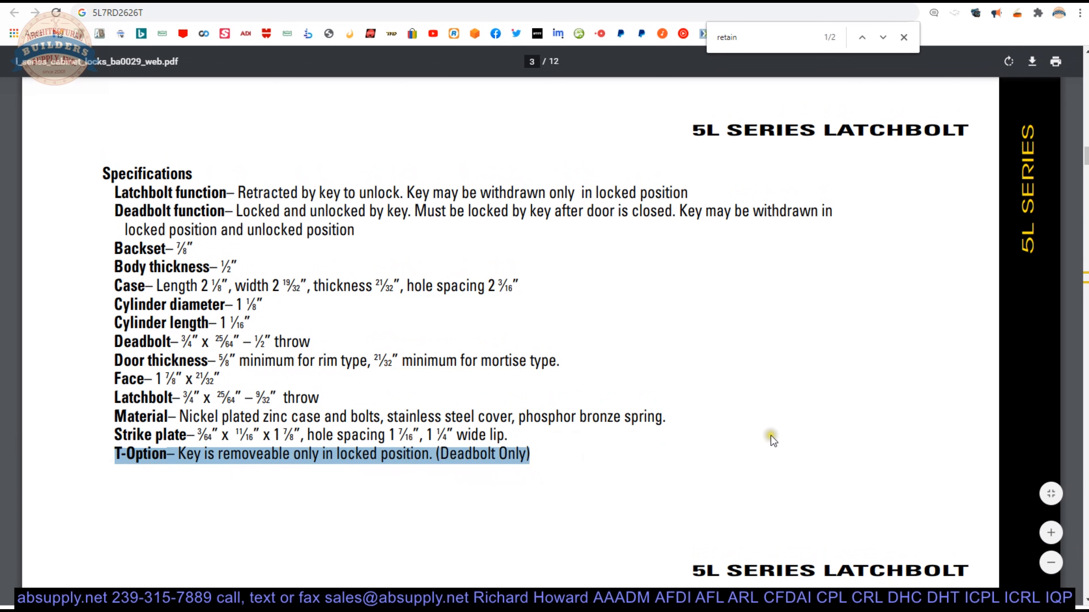
{"action": "scroll", "scroll_direction": "down", "scroll_amount": 3}
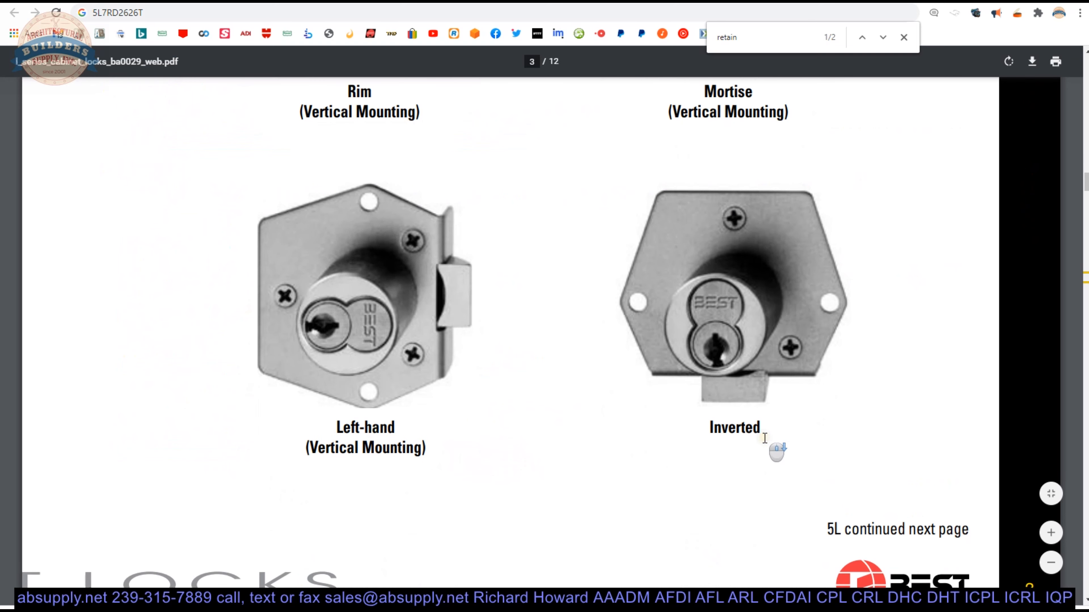
{"action": "scroll", "scroll_direction": "down", "scroll_amount": 3}
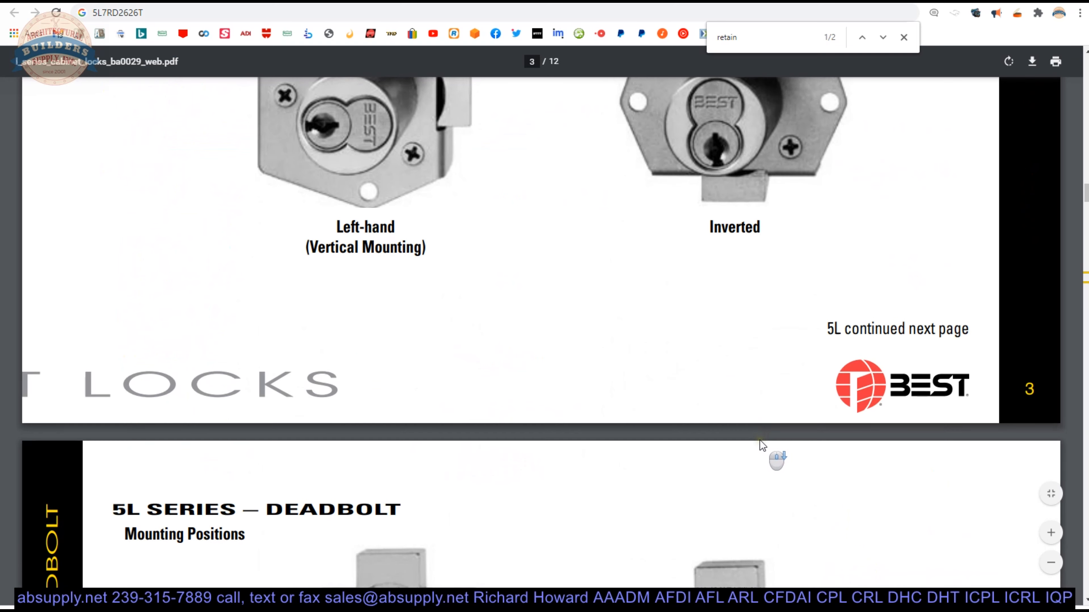
{"action": "scroll", "scroll_direction": "down", "scroll_amount": 3}
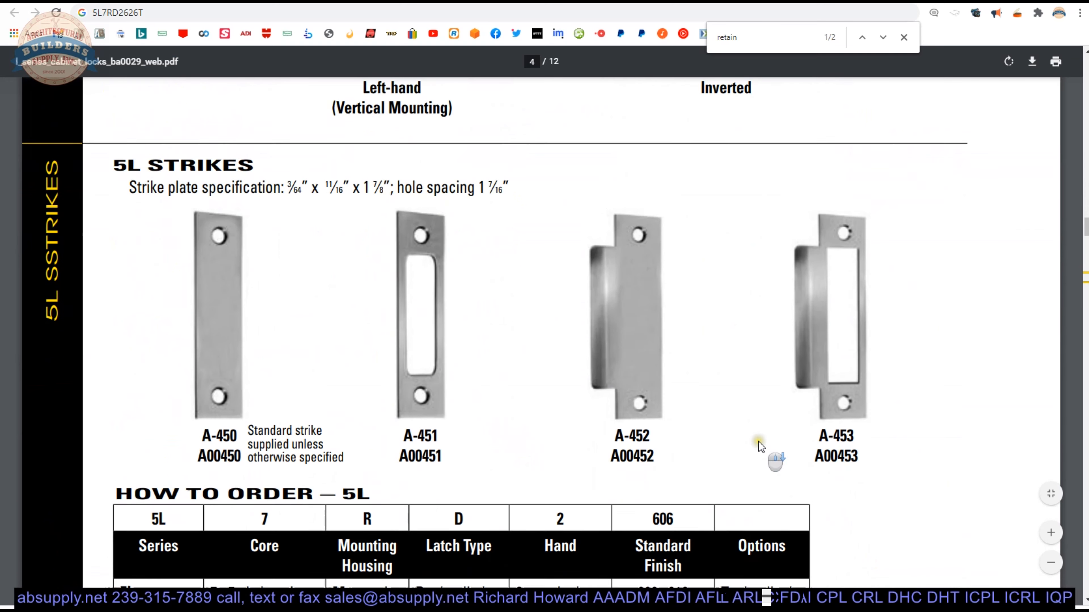
{"action": "scroll", "scroll_direction": "down", "scroll_amount": 3}
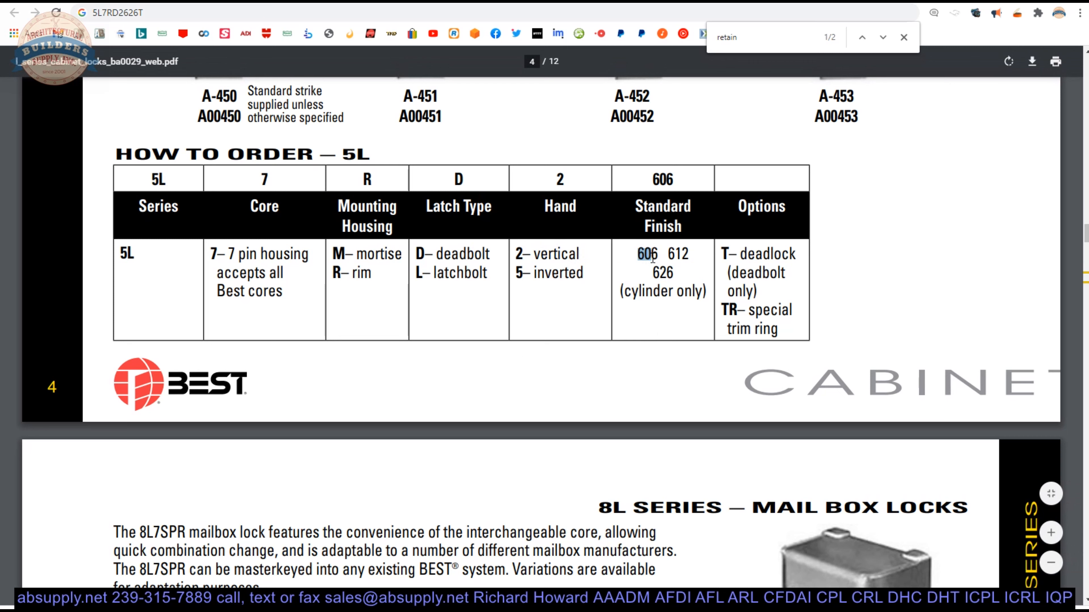
- Pick out the 626 standard finish code and scroll on to the 5E utility cylinder page
{"action": "left_click", "coordinate": [882, 36]}
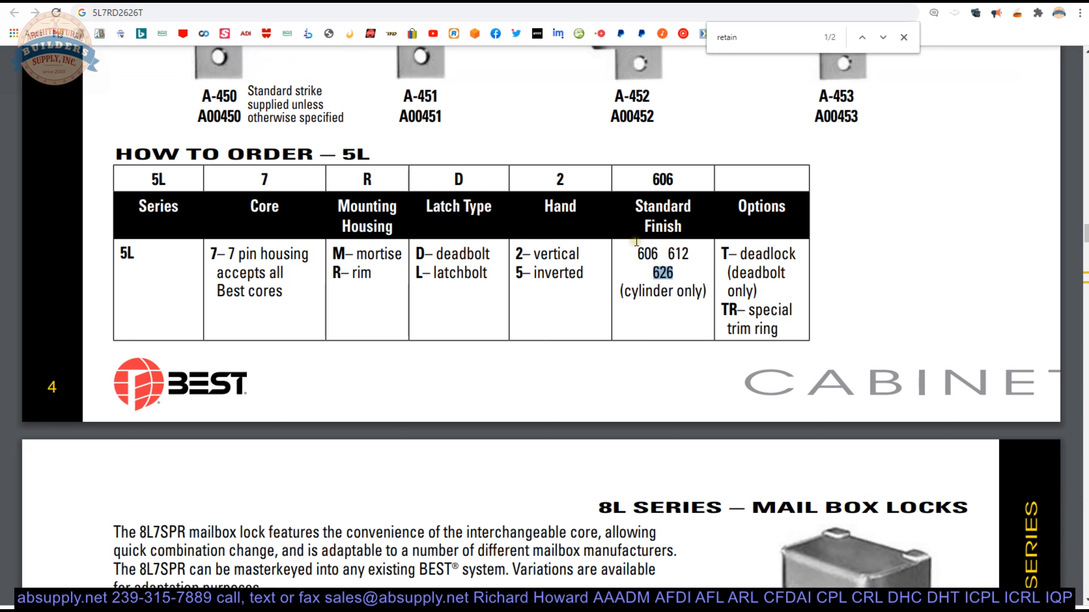
{"action": "scroll", "scroll_direction": "down", "scroll_amount": 3}
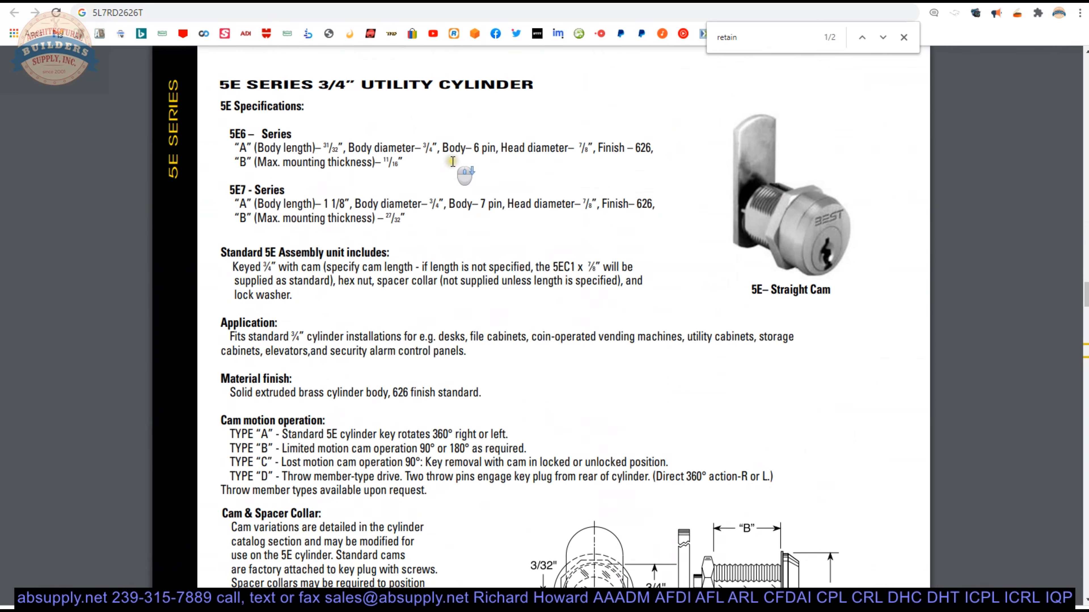
{"action": "scroll", "scroll_direction": "down", "scroll_amount": 3}
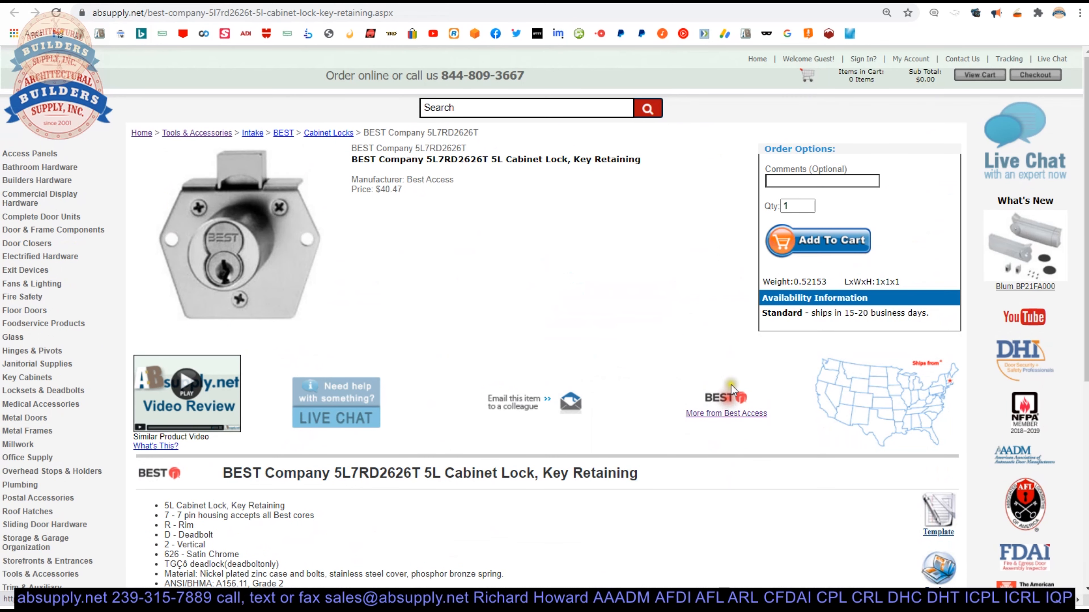
- Open the Best Access resources page and view its Product Catalog PDF
{"action": "left_click", "coordinate": [725, 413]}
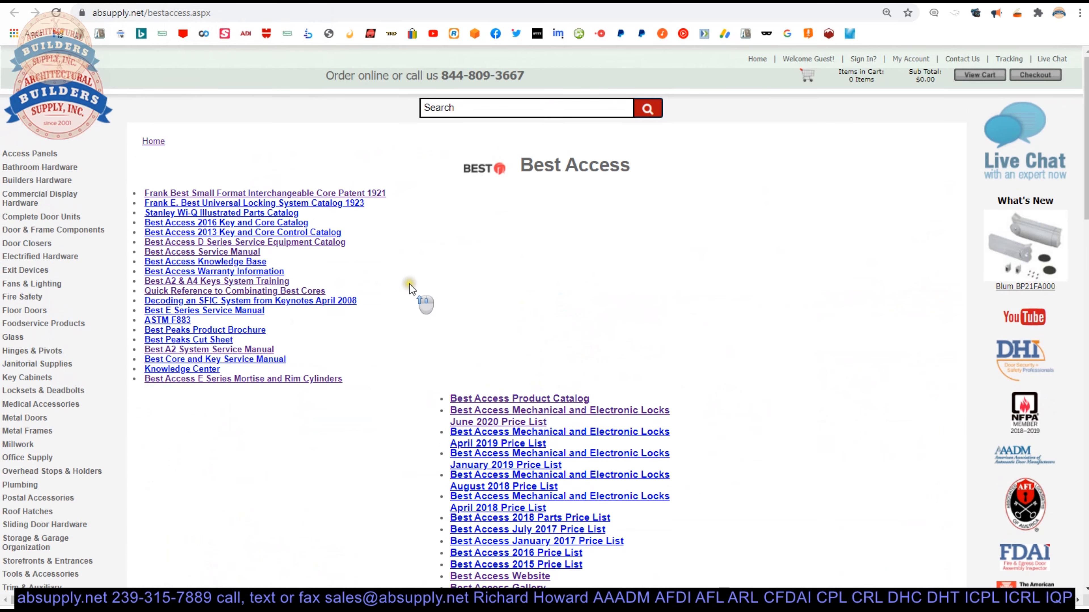
{"action": "mouse_move", "coordinate": [607, 238]}
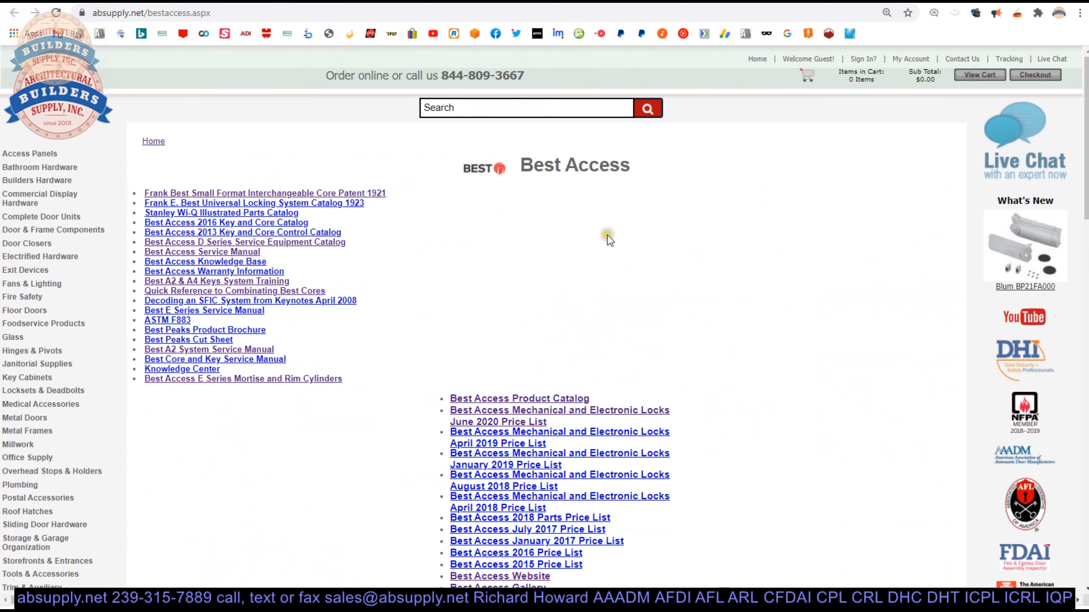
{"action": "scroll", "scroll_direction": "down", "scroll_amount": 3}
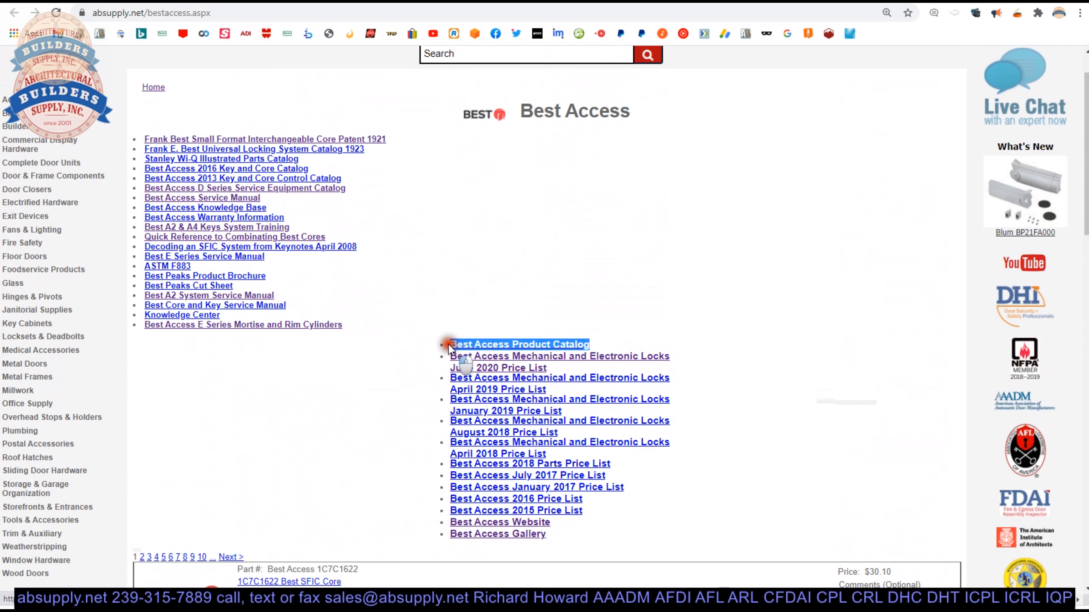
{"action": "left_click", "coordinate": [517, 344]}
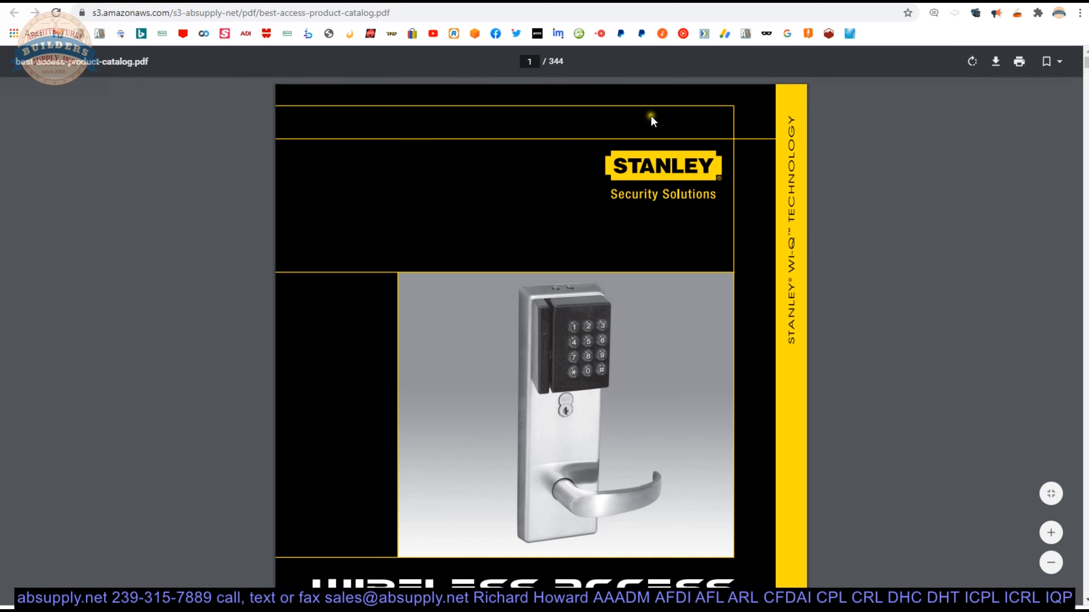
{"action": "mouse_move", "coordinate": [562, 202]}
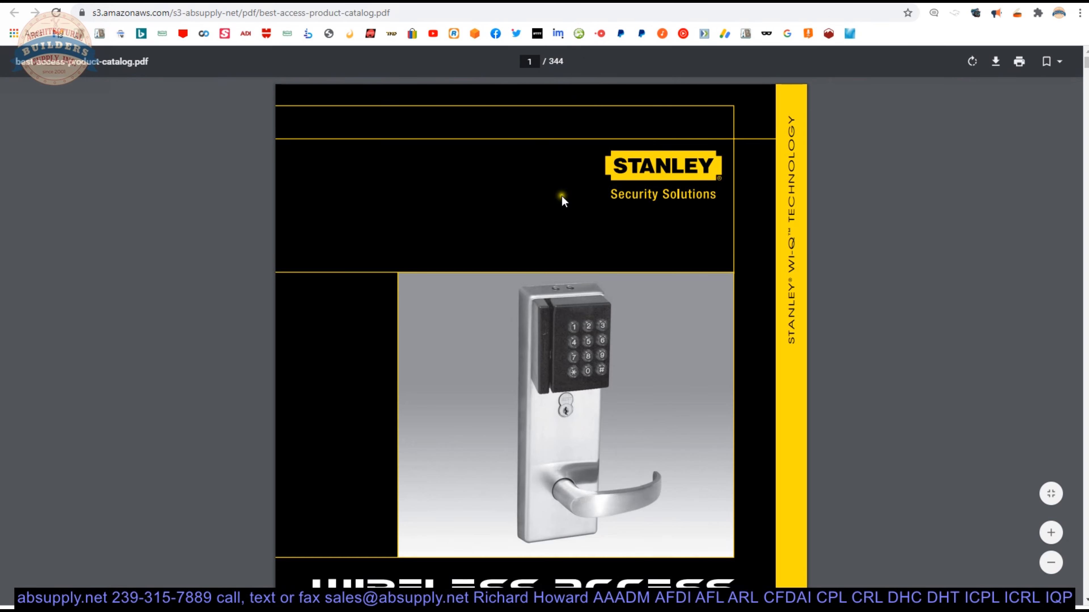
{"action": "scroll", "scroll_direction": "down", "scroll_amount": 3}
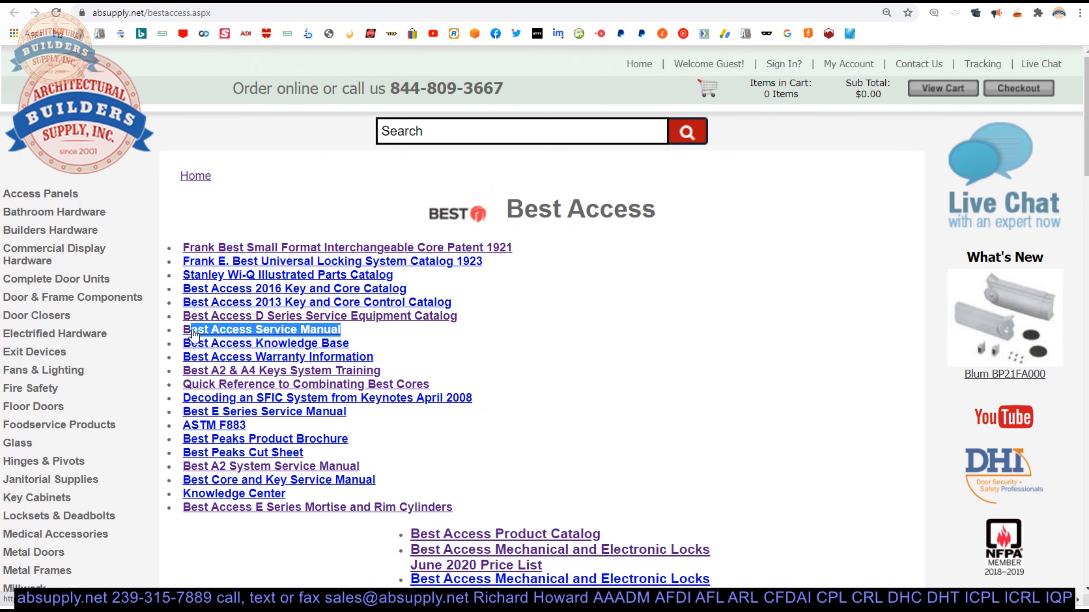
{"action": "mouse_move", "coordinate": [352, 337]}
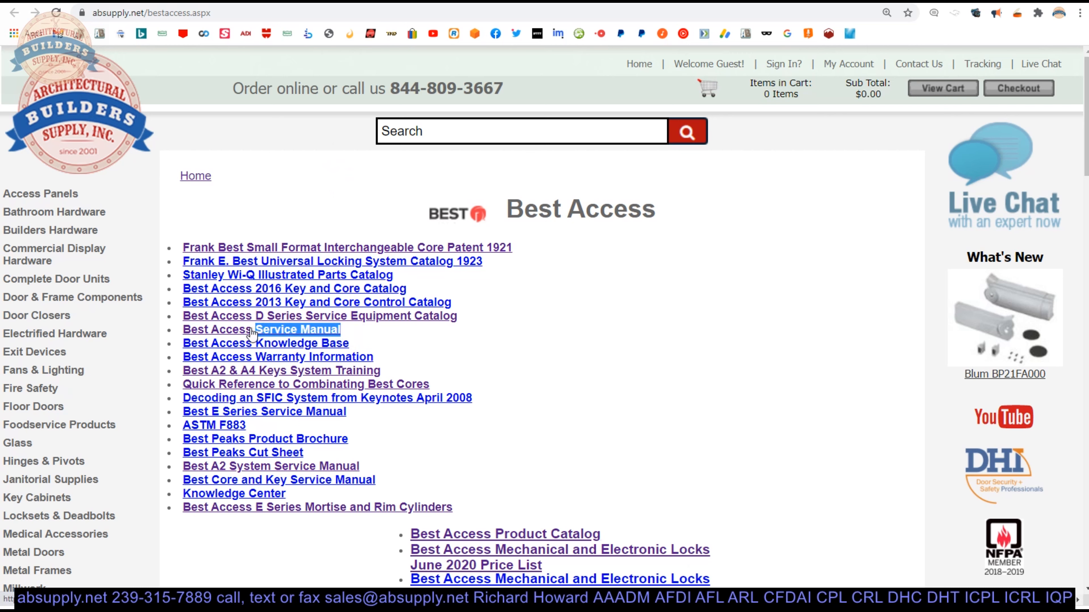
{"action": "mouse_move", "coordinate": [390, 374]}
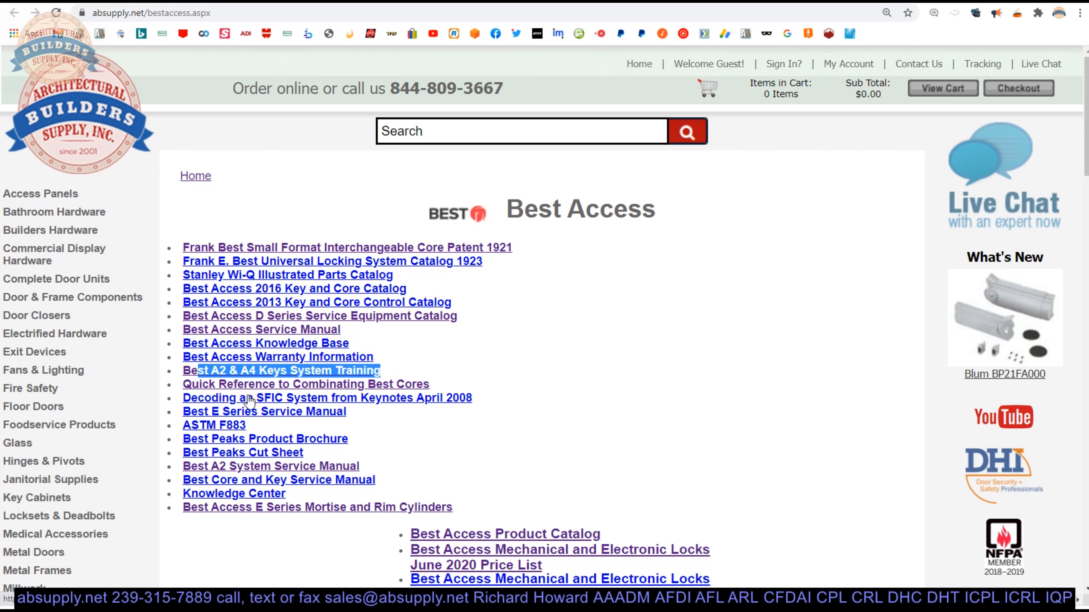
{"action": "mouse_move", "coordinate": [398, 407]}
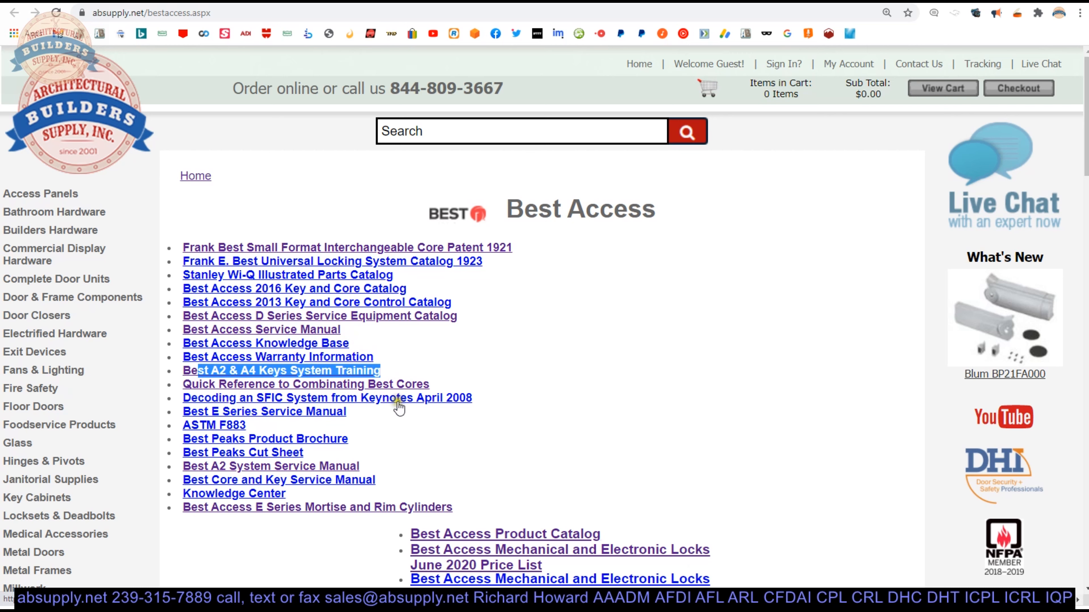
{"action": "mouse_move", "coordinate": [382, 369]}
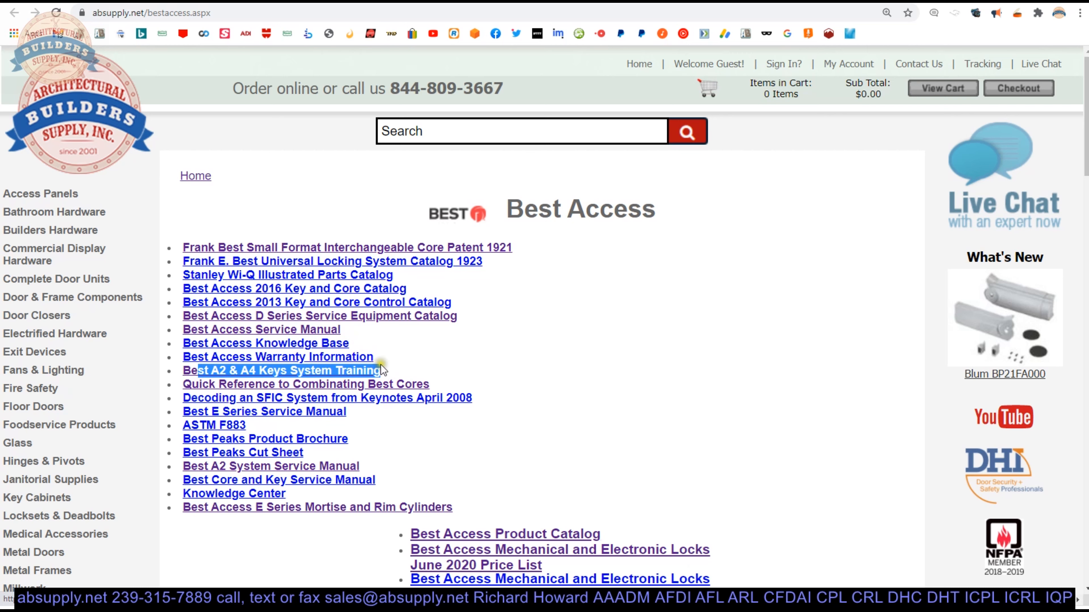
{"action": "mouse_move", "coordinate": [261, 392]}
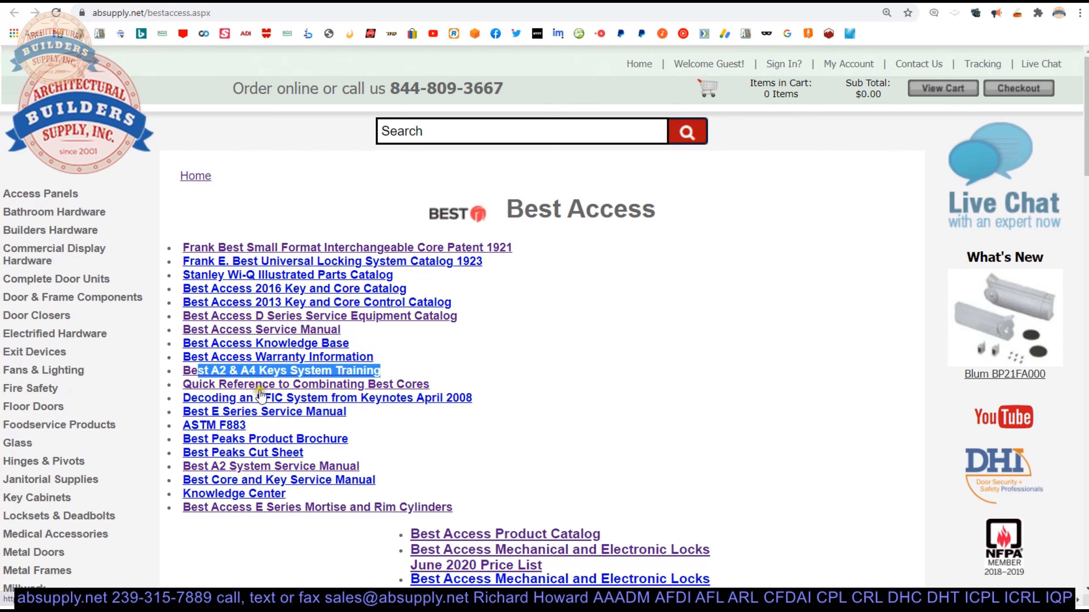
{"action": "mouse_move", "coordinate": [486, 406]}
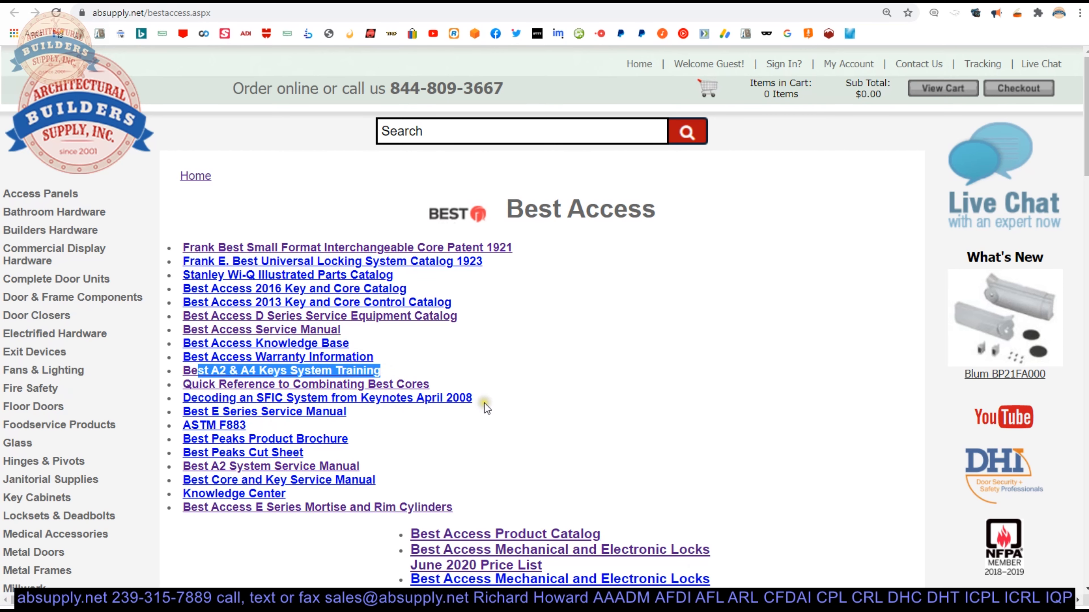
{"action": "left_click", "coordinate": [327, 398]}
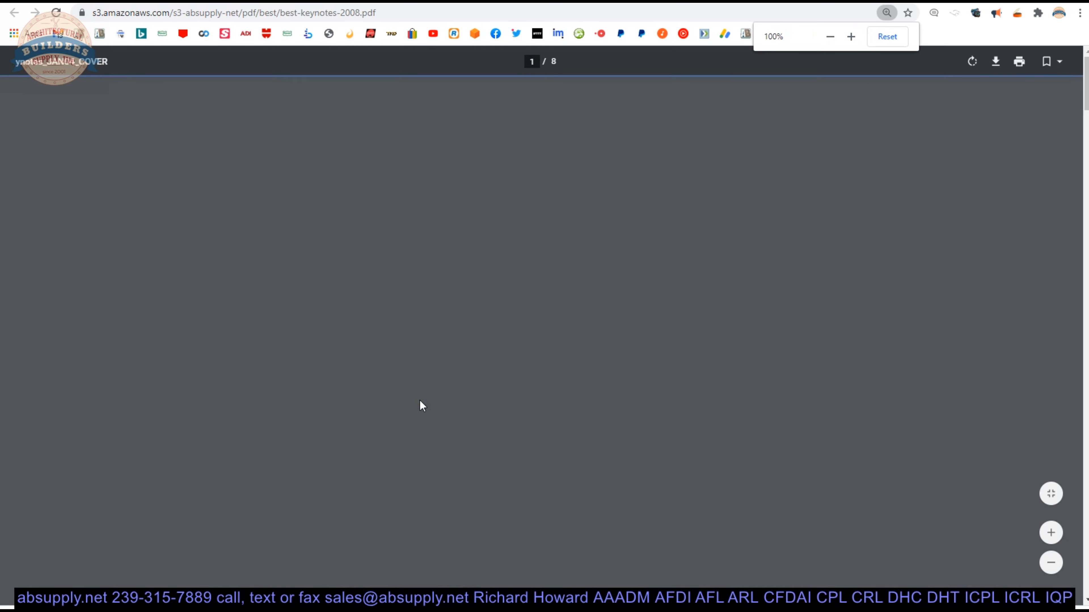
{"action": "scroll", "scroll_direction": "down", "scroll_amount": 3}
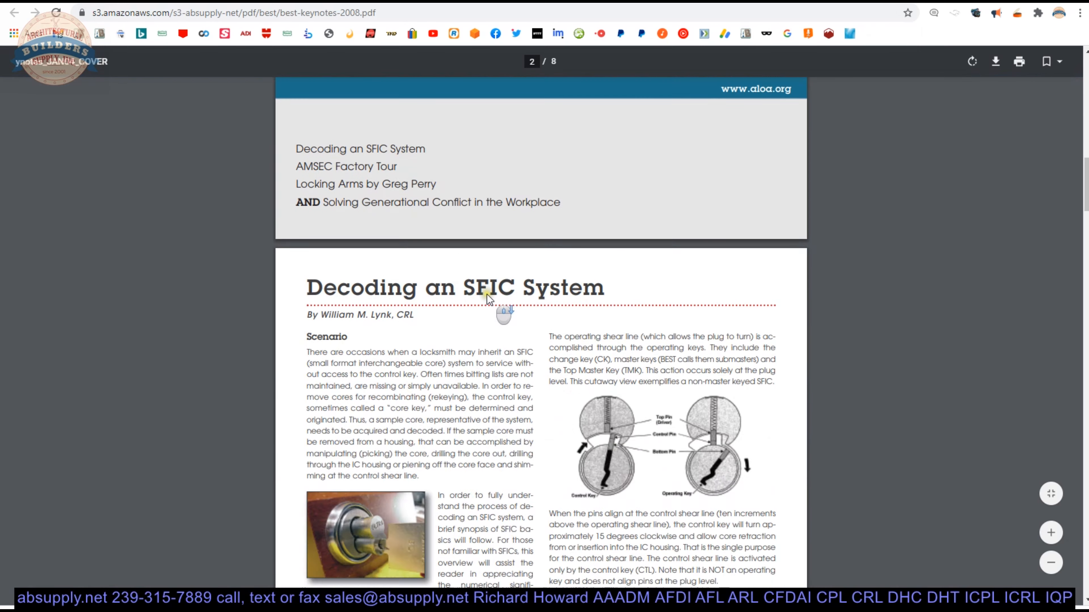
{"action": "scroll", "scroll_direction": "down", "scroll_amount": 3}
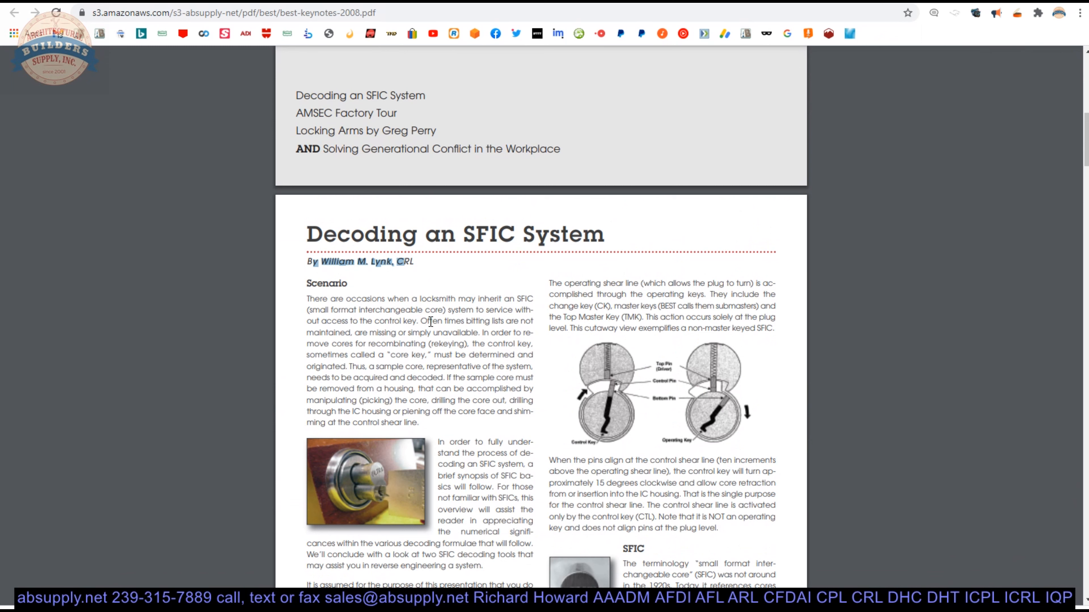
{"action": "mouse_move", "coordinate": [483, 302]}
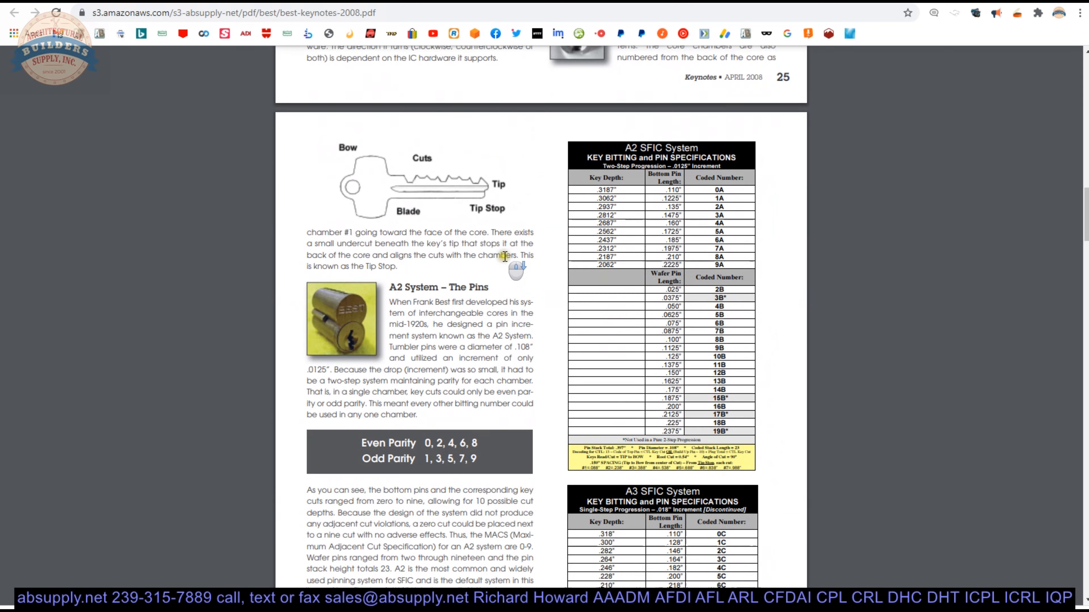
{"action": "scroll", "scroll_direction": "down", "scroll_amount": 3}
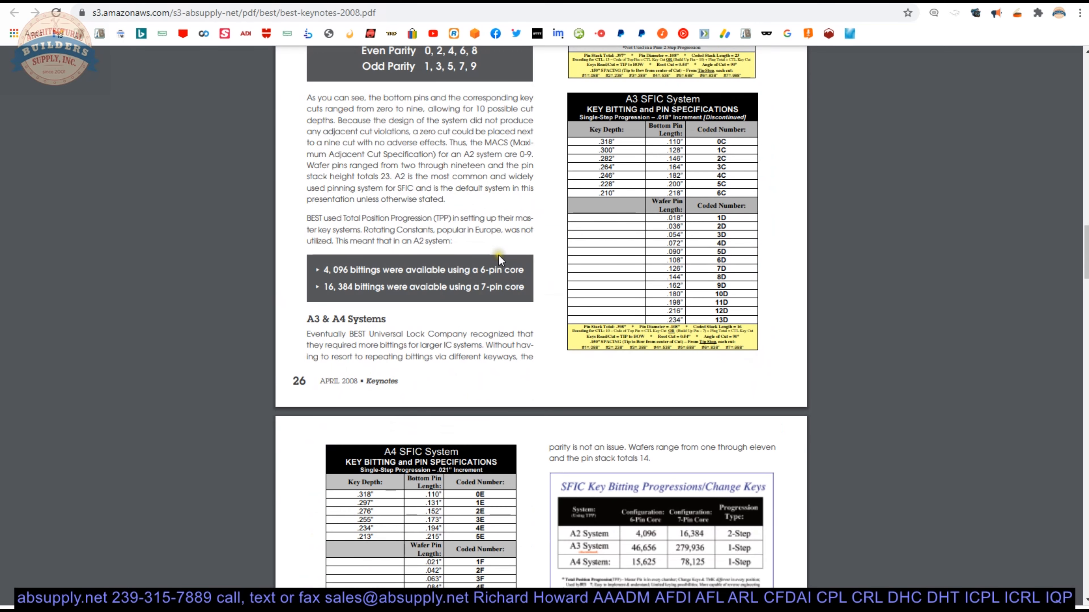
{"action": "scroll", "scroll_direction": "down", "scroll_amount": 3}
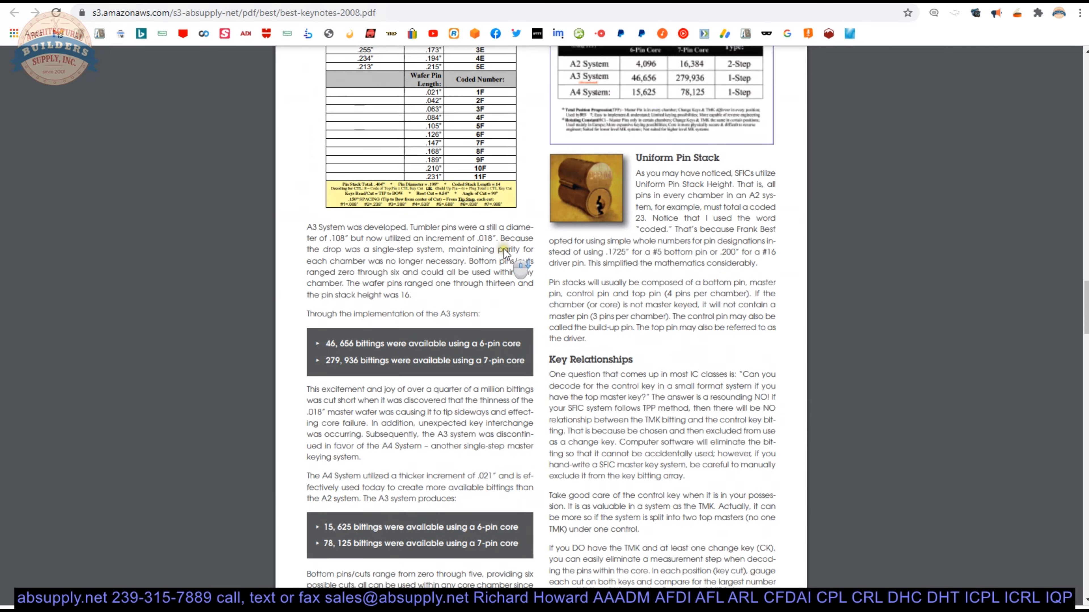
{"action": "scroll", "scroll_direction": "down", "scroll_amount": 3}
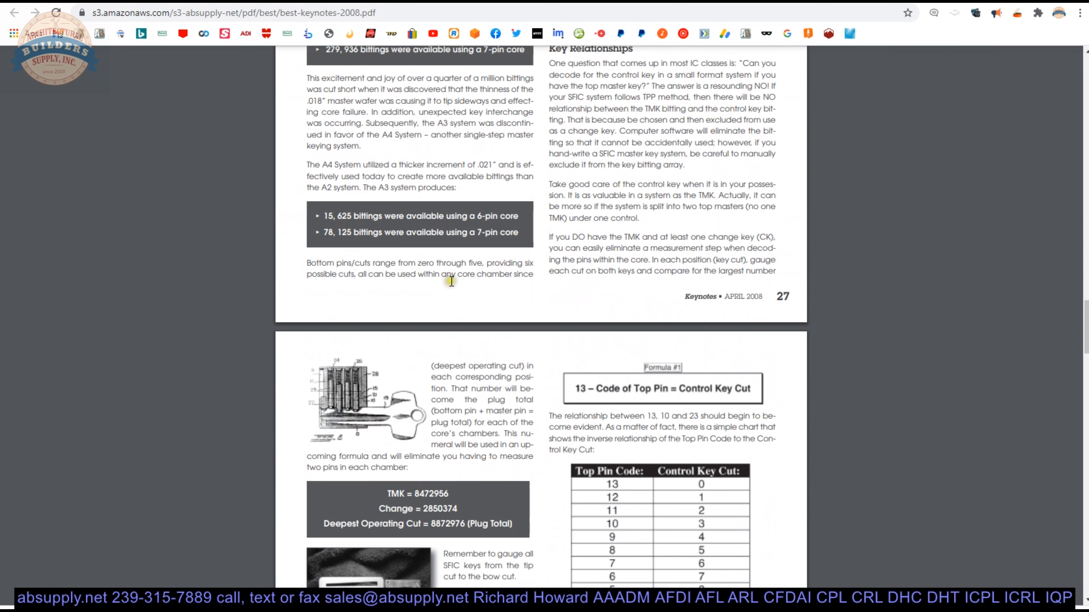
{"action": "scroll", "scroll_direction": "down", "scroll_amount": 3}
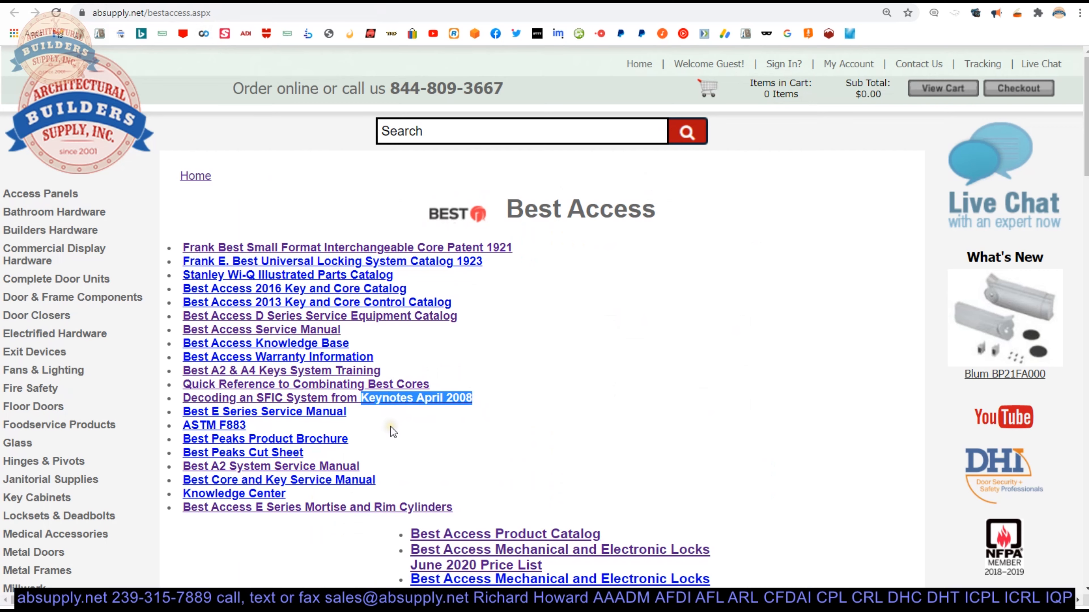
{"action": "scroll", "scroll_direction": "down", "scroll_amount": 3}
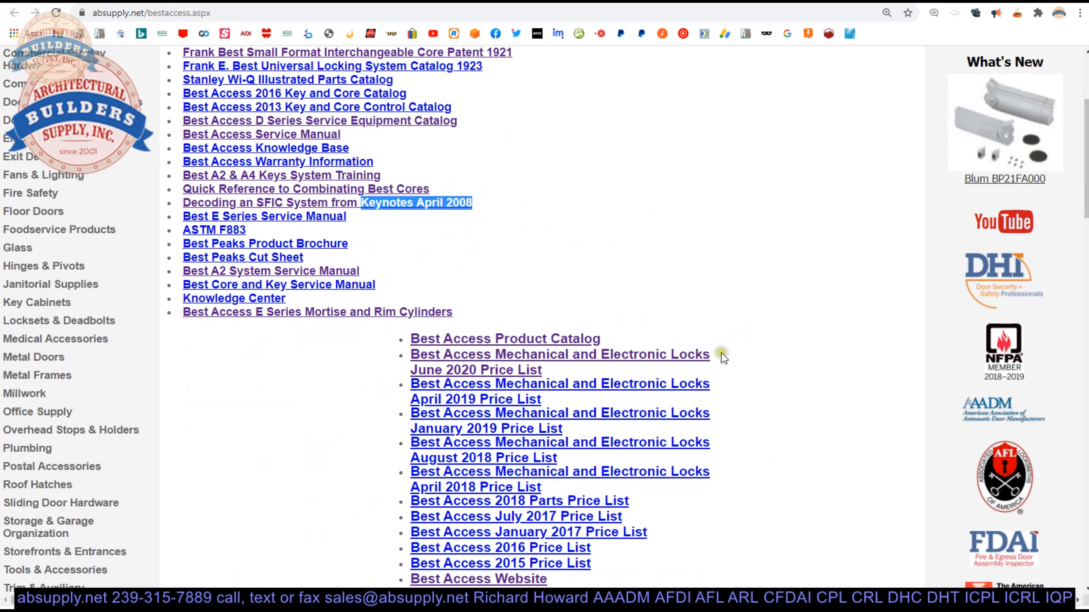